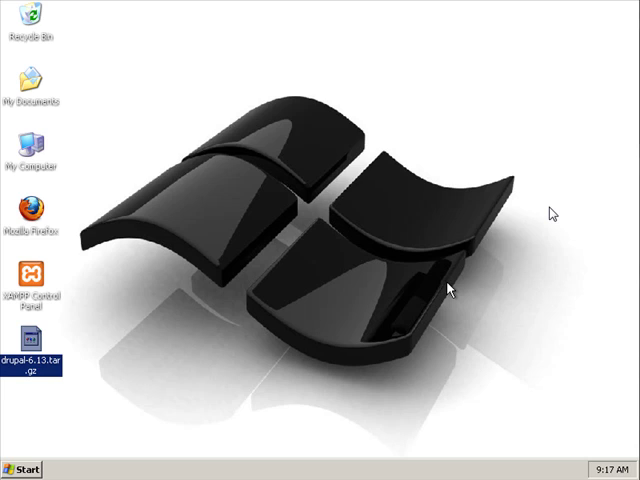
mouse_move(438, 258)
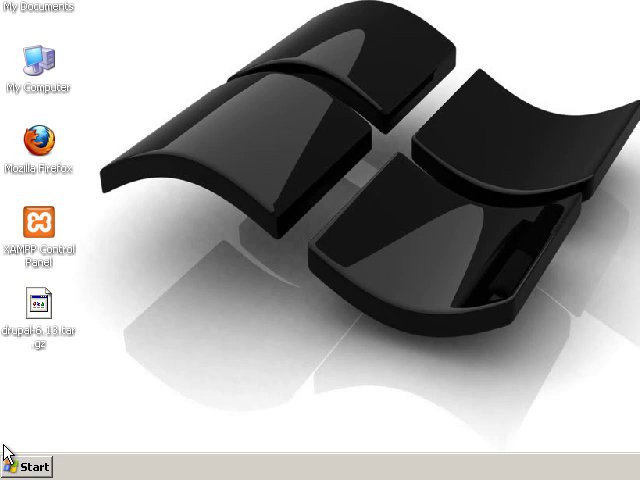
Unpack drupal-6.13.tar.gz on the desktop with 7-Zip Extract Here, producing drupal-6.13.tar.
click(22, 468)
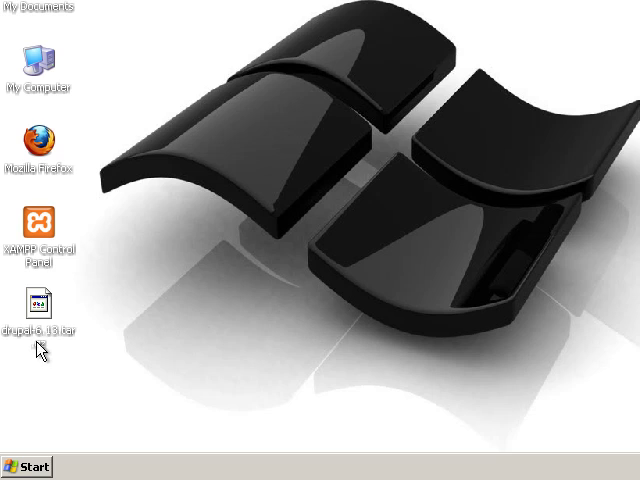
click(38, 300)
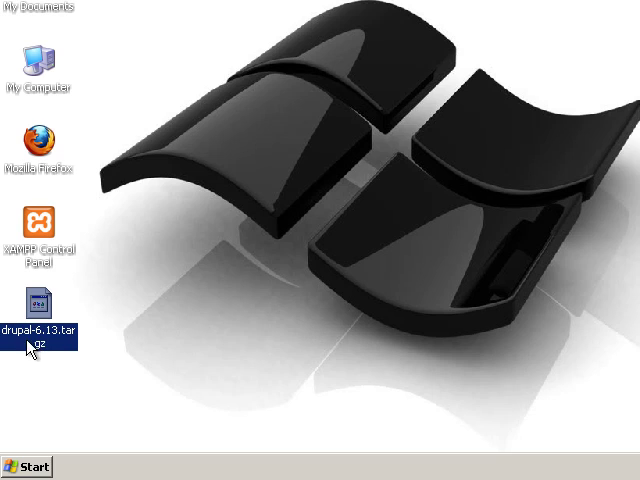
mouse_move(78, 340)
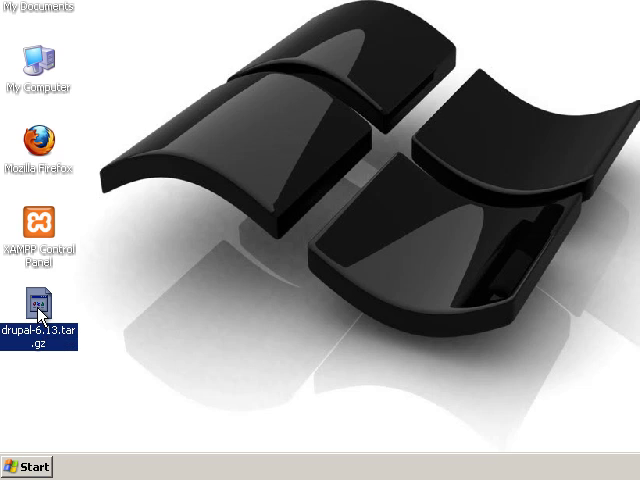
right_click(40, 304)
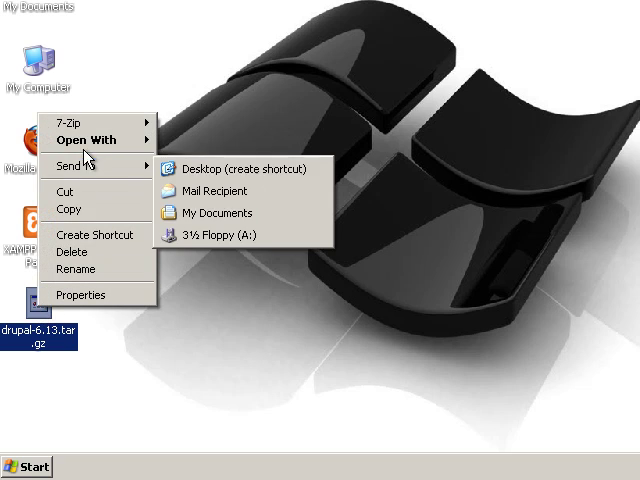
mouse_move(76, 122)
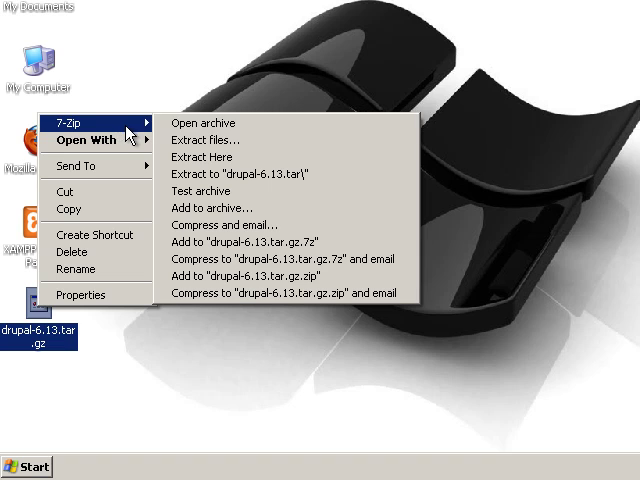
click(200, 156)
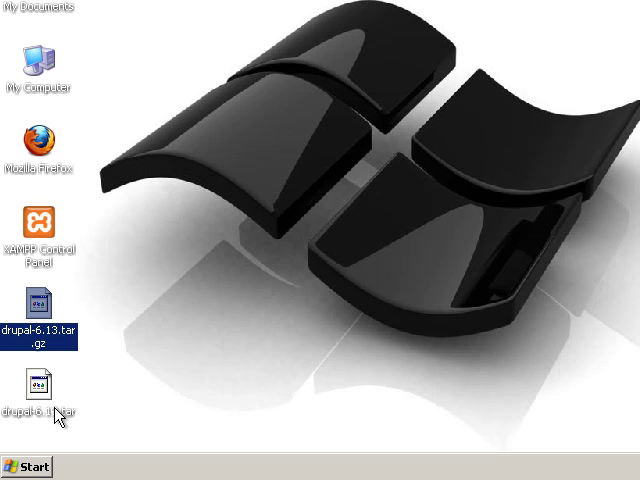
Extract drupal-6.13.tar into a drupal-6.13 folder on the desktop.
click(40, 404)
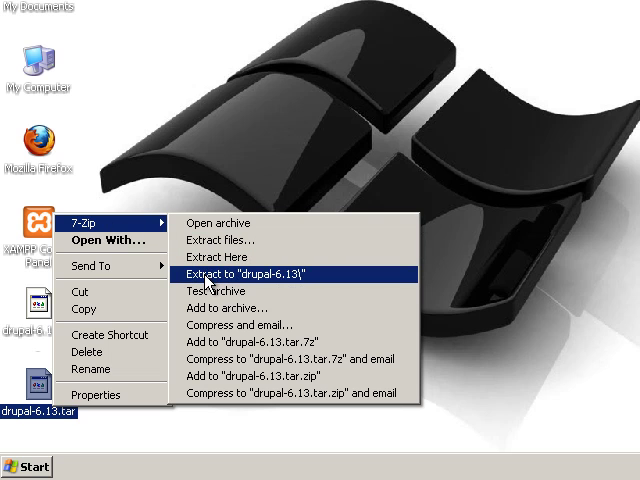
click(252, 272)
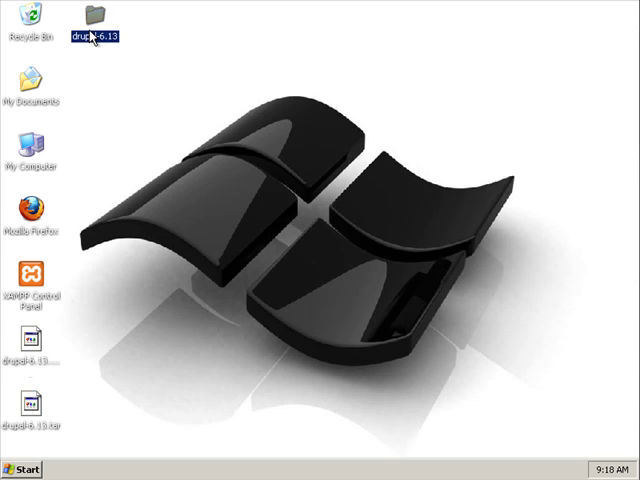
Select and copy the entire contents of the drupal-6.13 folder.
double_click(90, 22)
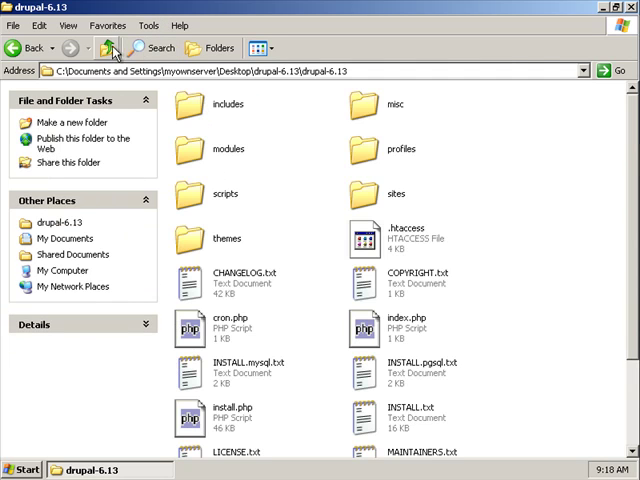
click(40, 26)
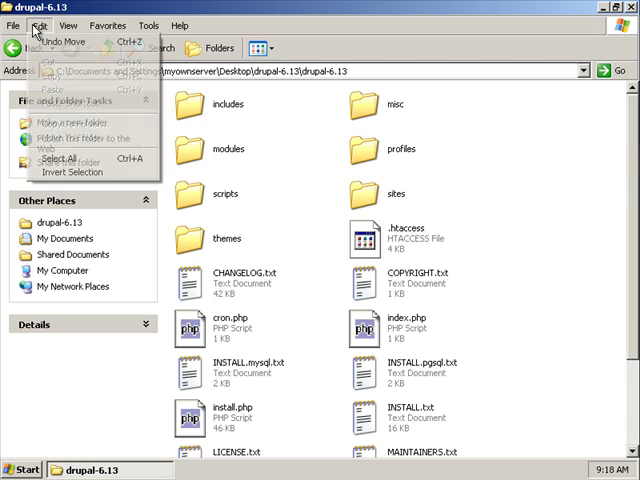
click(58, 158)
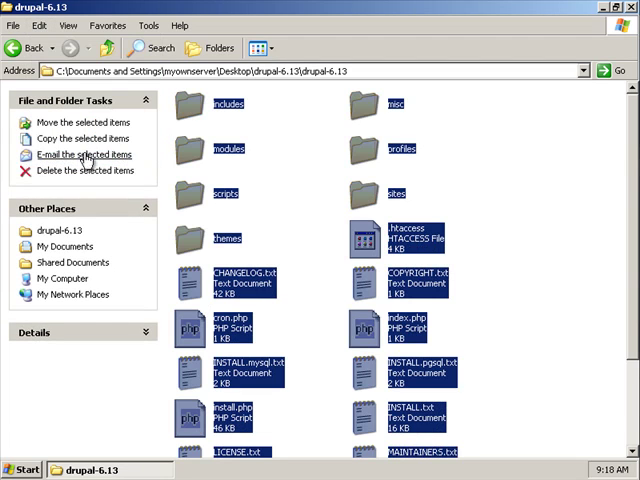
click(38, 24)
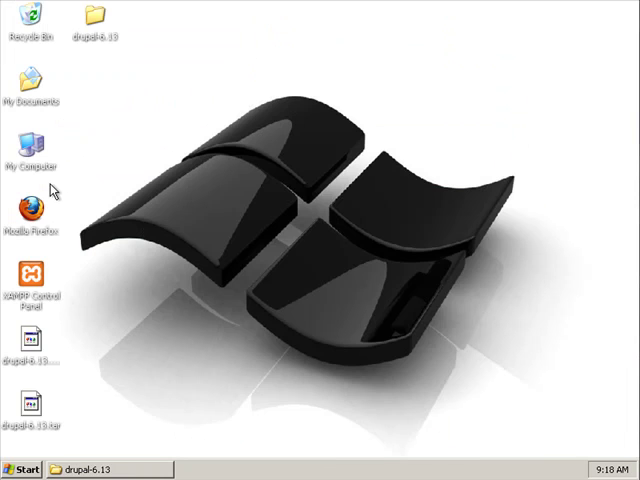
Browse from My Computer to the C:\xampp\htdocs folder.
double_click(32, 140)
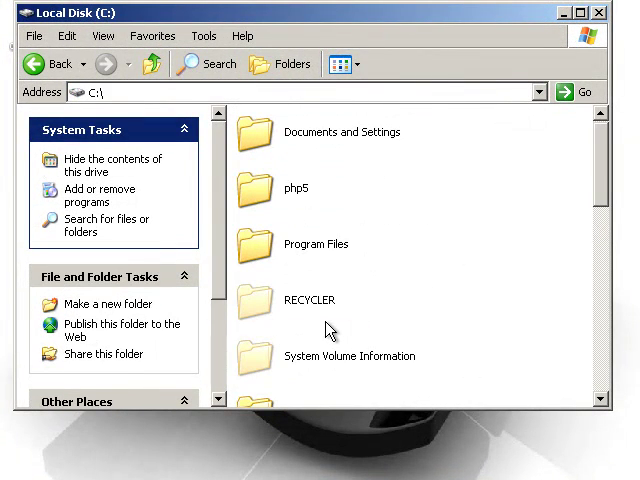
scroll(down, 3)
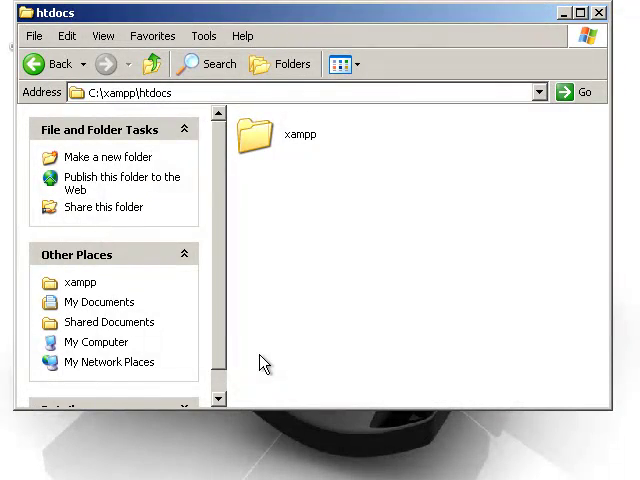
mouse_move(296, 268)
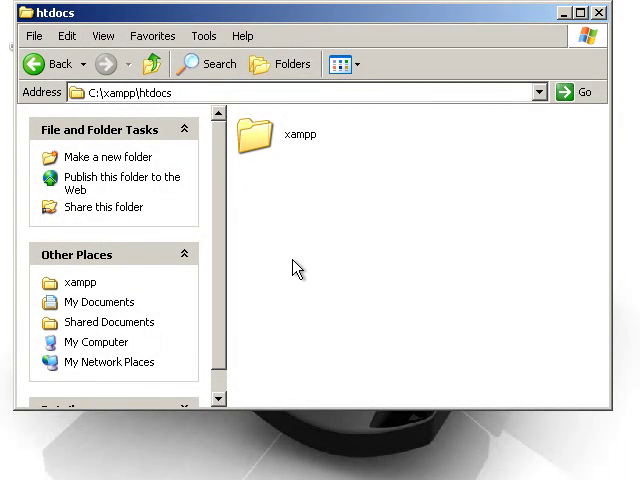
mouse_move(296, 256)
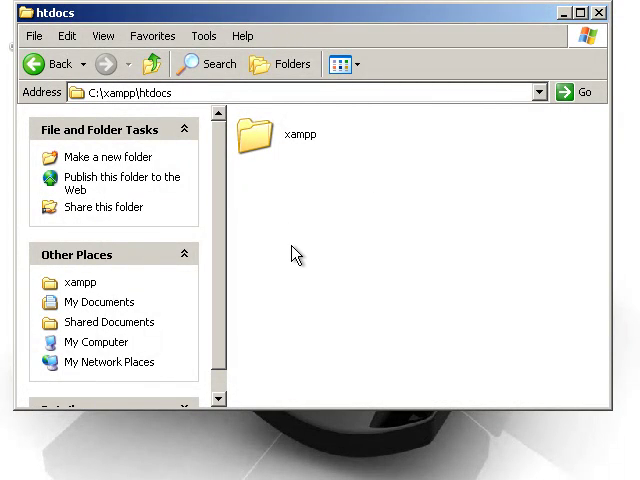
Paste the Drupal files into C:\xampp\htdocs and go into the sites folder.
right_click(296, 256)
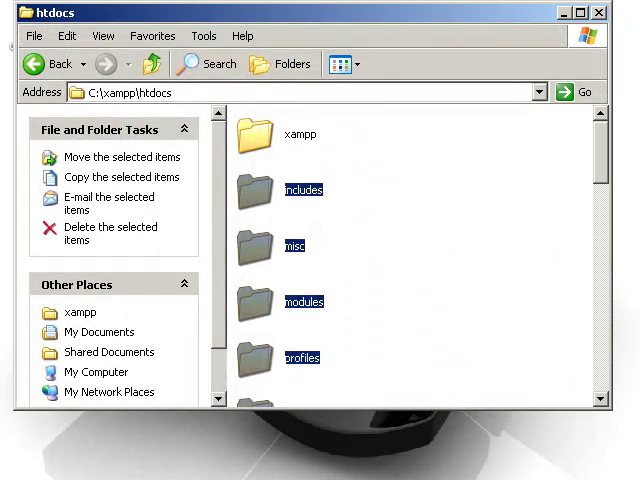
scroll(down, 3)
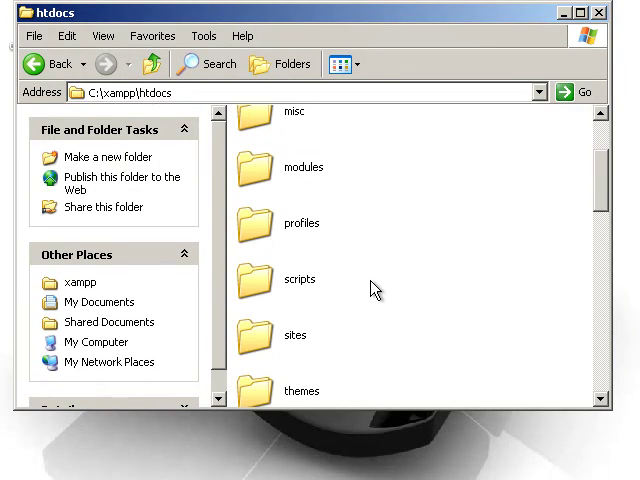
mouse_move(292, 344)
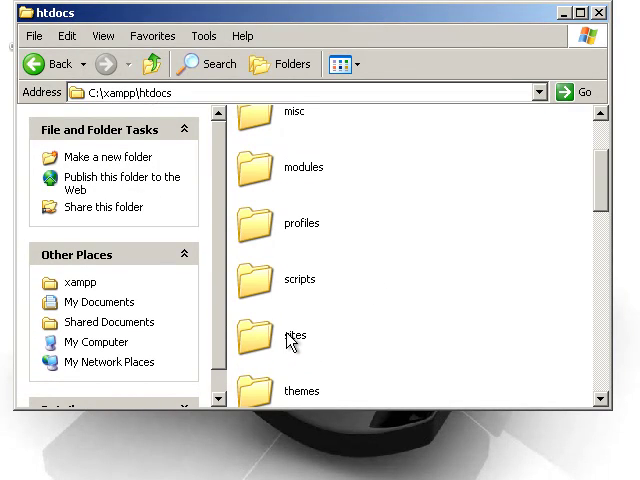
click(292, 332)
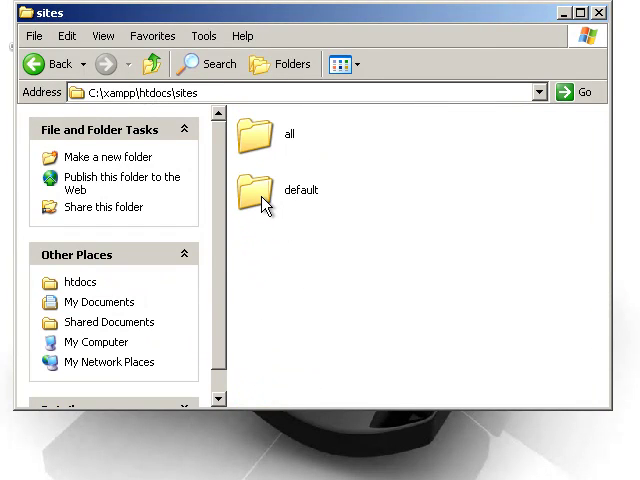
Paste the copied item into the sites\default folder beside default.settings.php.
right_click(258, 136)
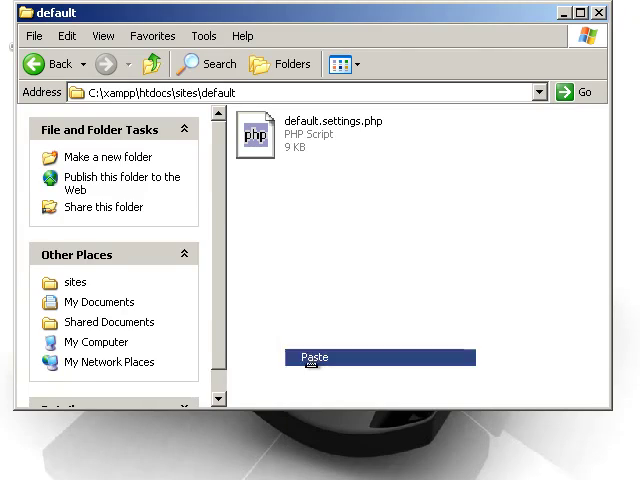
click(316, 356)
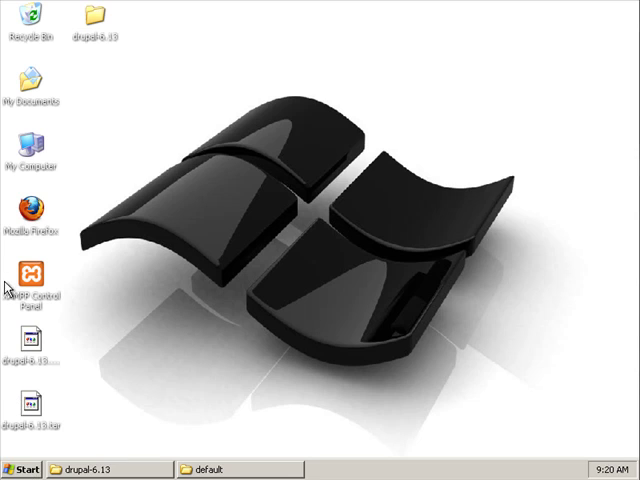
mouse_move(600, 422)
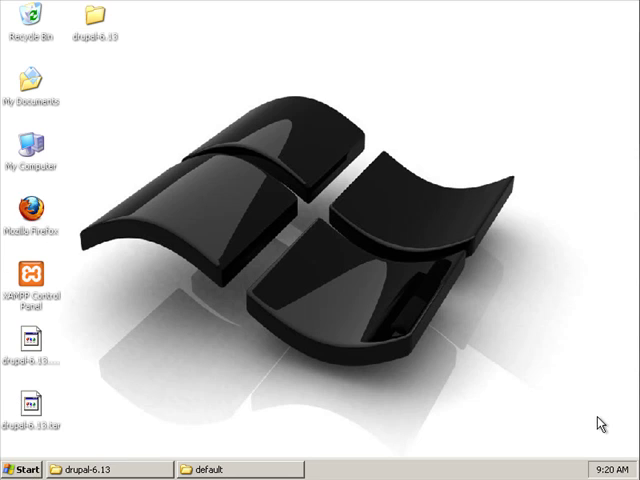
mouse_move(42, 284)
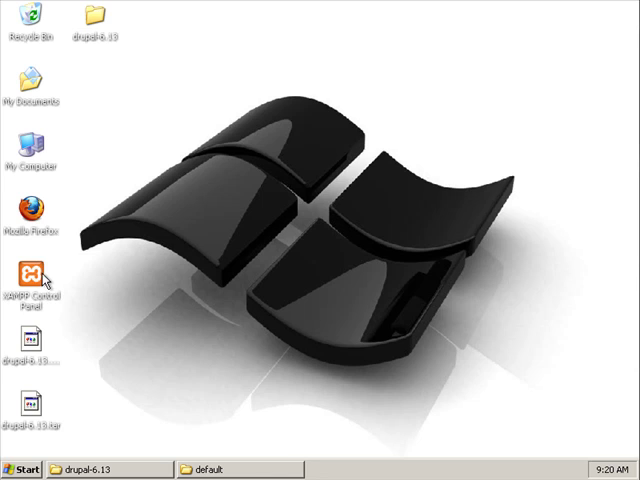
Launch the XAMPP Control Panel showing Apache and MySQL running.
double_click(32, 272)
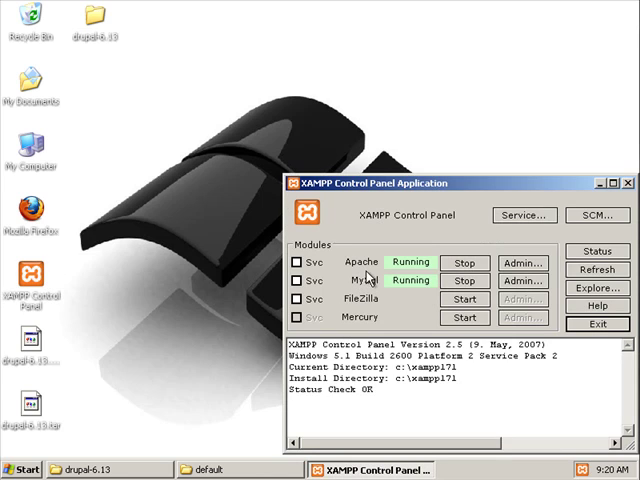
mouse_move(398, 260)
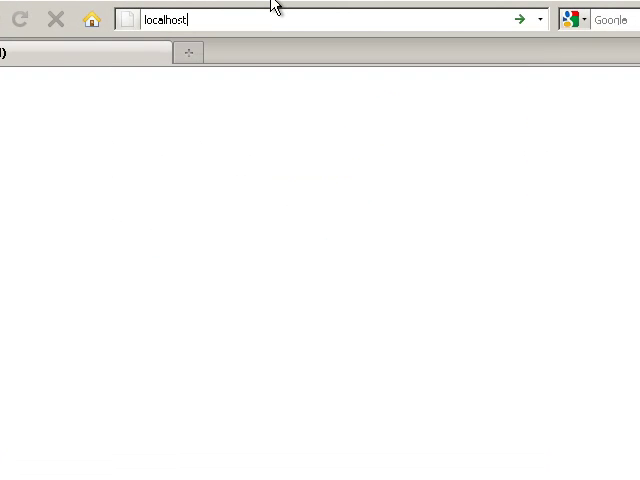
Load localhost and log in to phpMyAdmin as root.
key(Return)
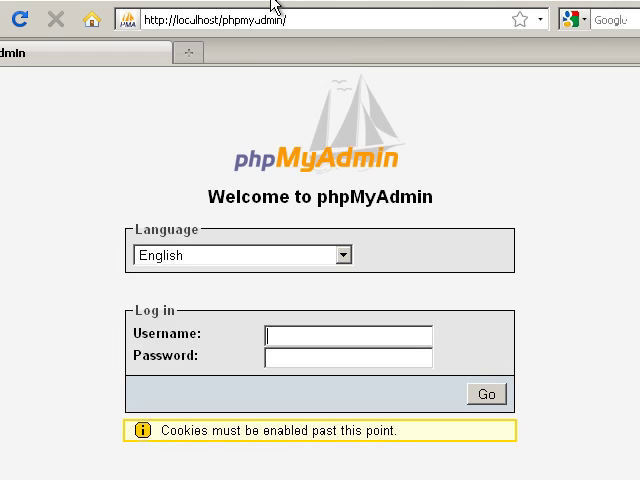
text(r)
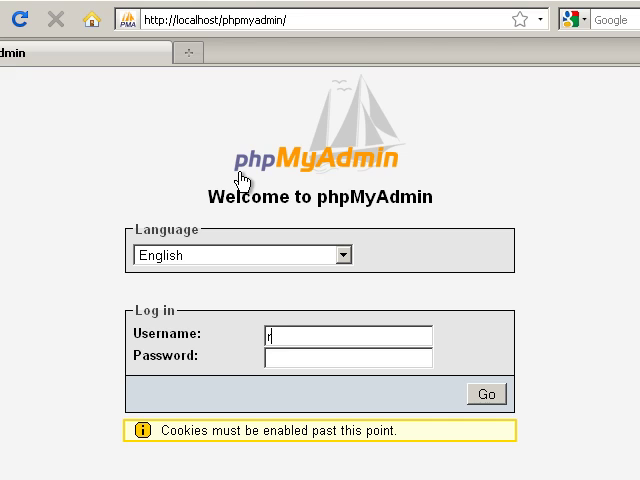
text(oot)
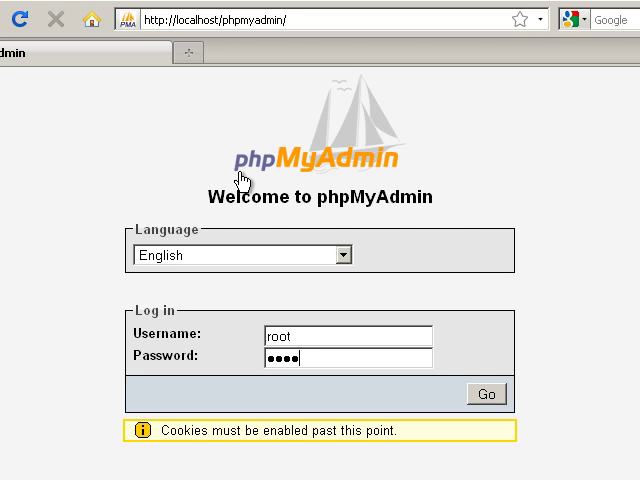
click(488, 394)
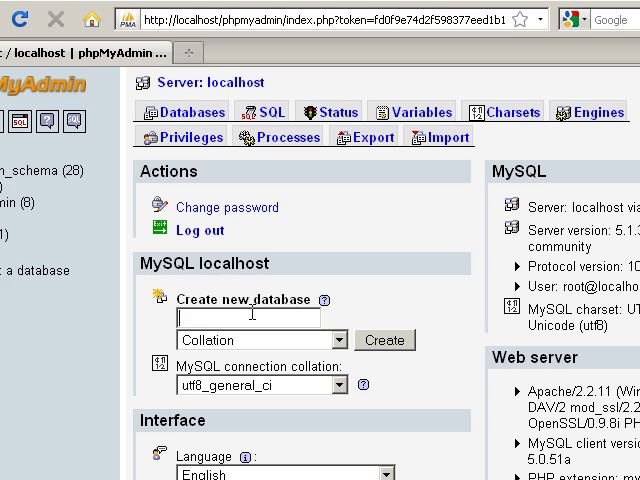
Create a new empty database named drupal.
text(dr)
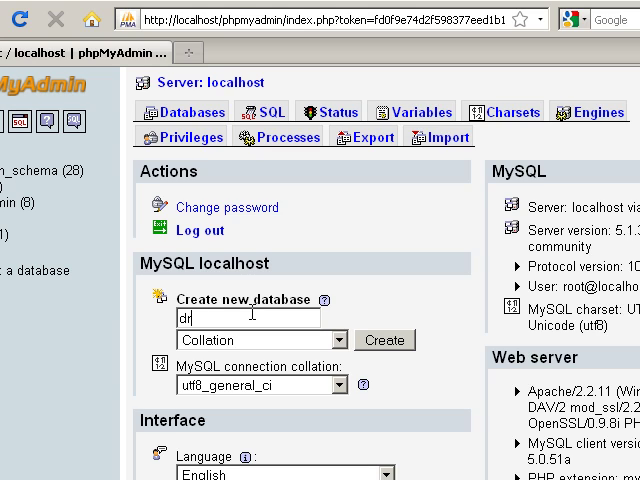
text(upal)
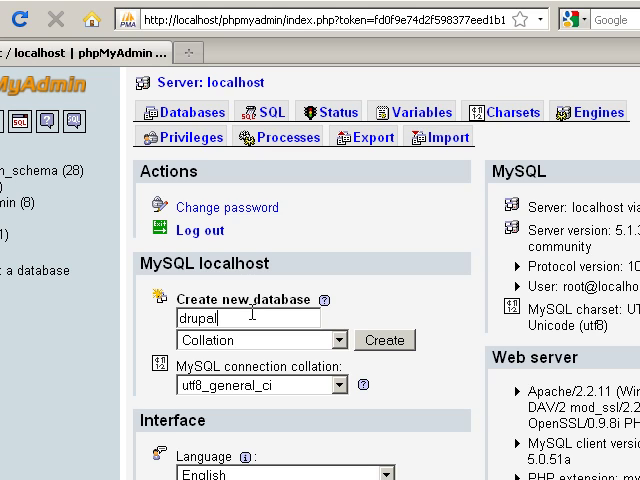
click(384, 340)
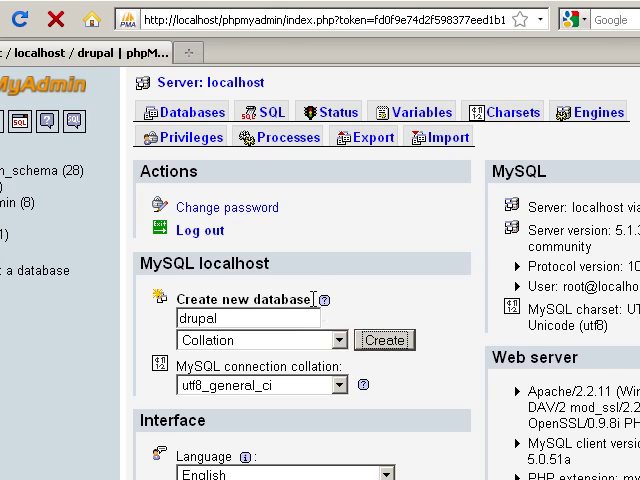
Return to the server home and show the Privileges user overview.
click(384, 340)
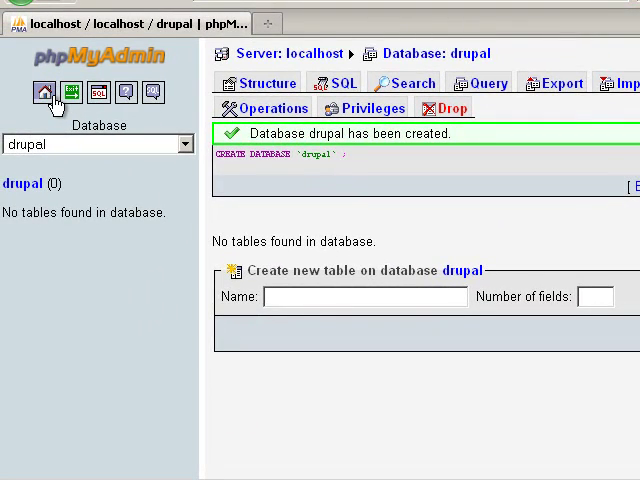
click(44, 92)
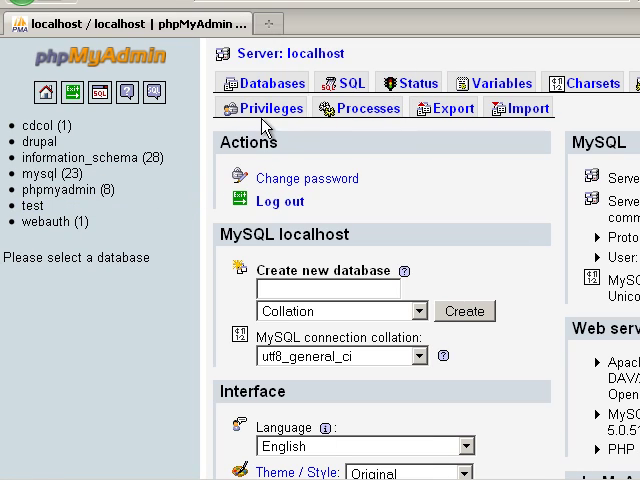
click(268, 108)
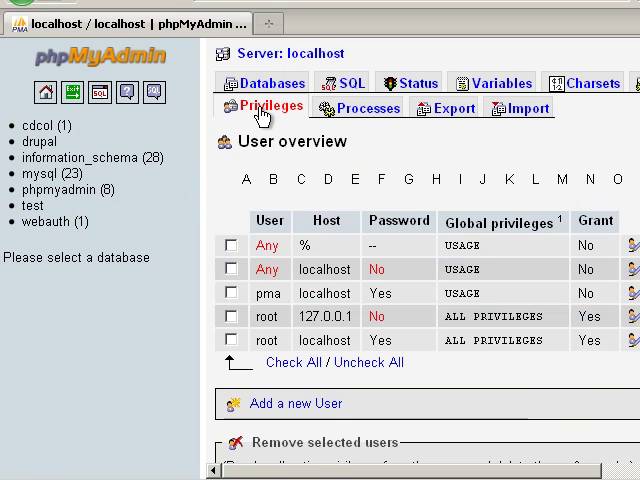
mouse_move(244, 404)
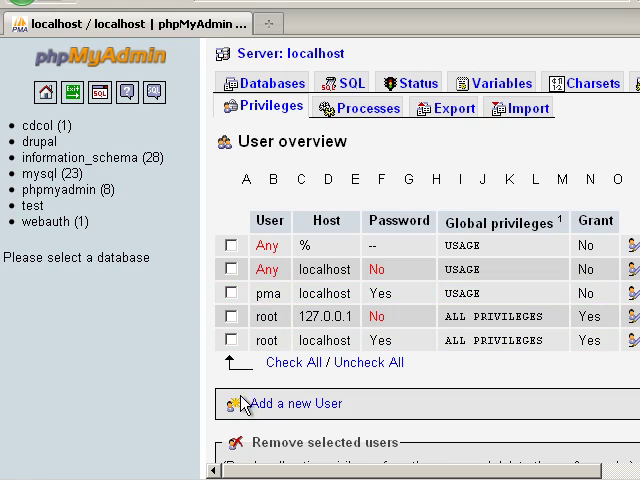
Add a new user drupaluser restricted to host localhost.
click(294, 404)
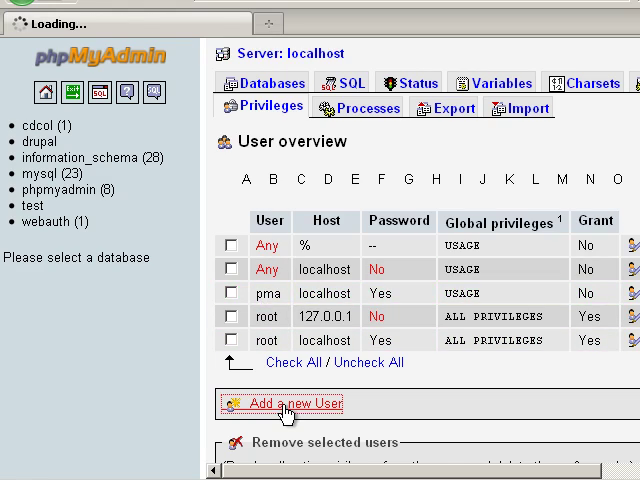
click(292, 404)
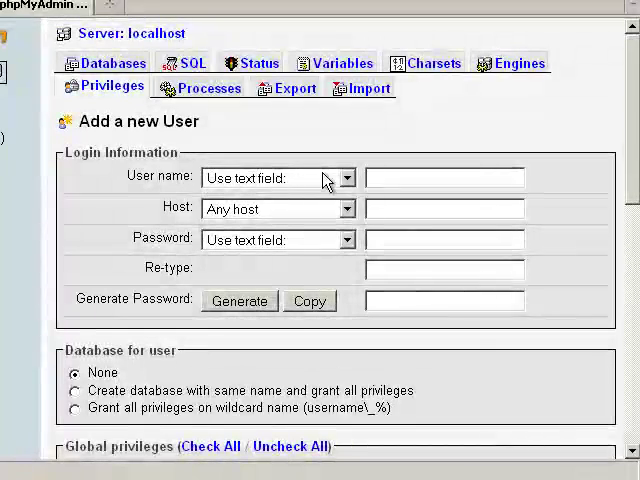
click(344, 176)
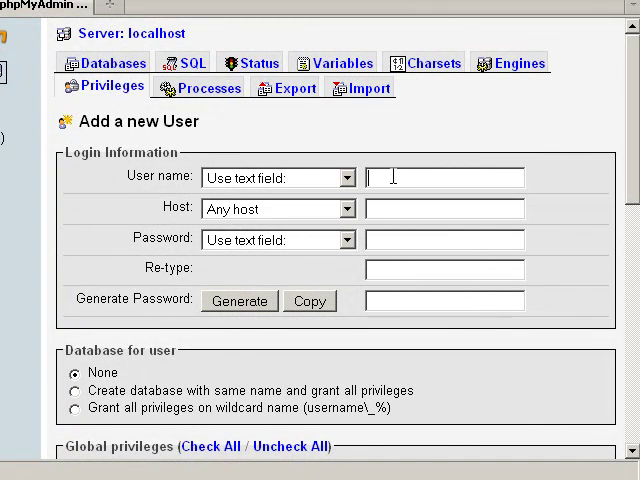
text(drupaluser)
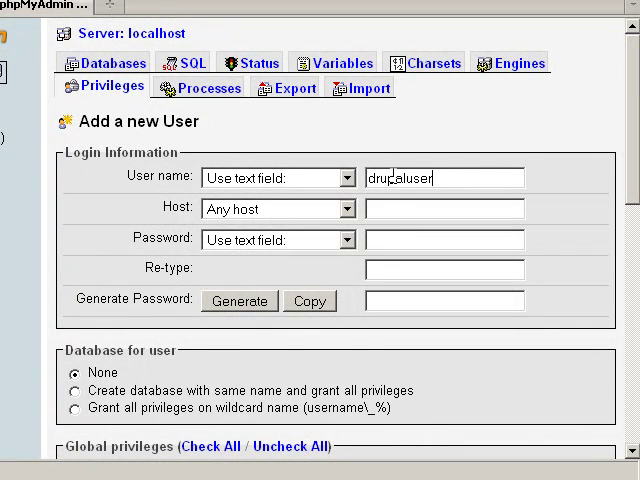
click(352, 208)
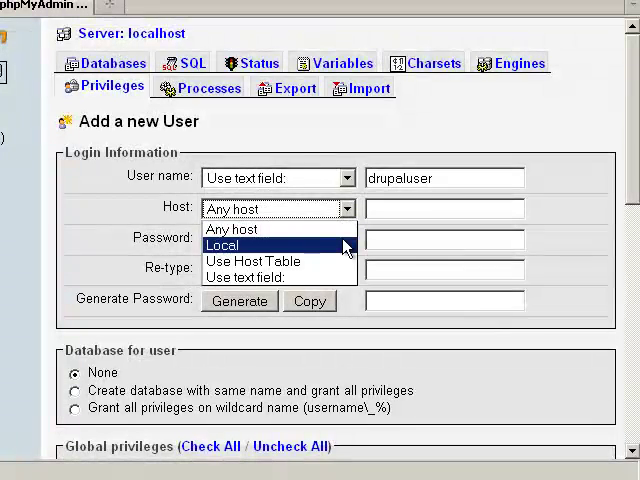
click(222, 244)
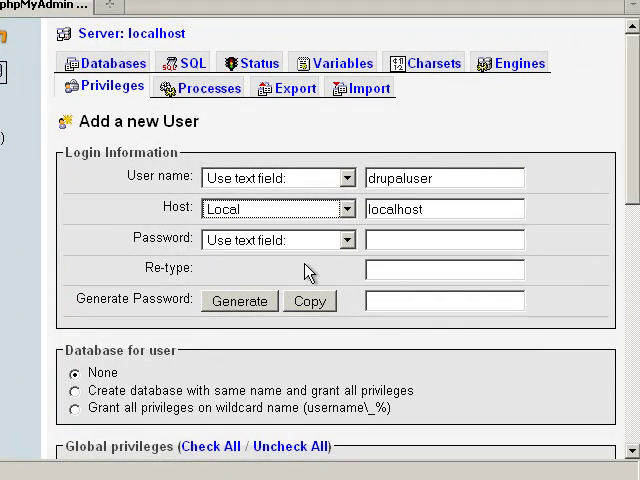
mouse_move(240, 308)
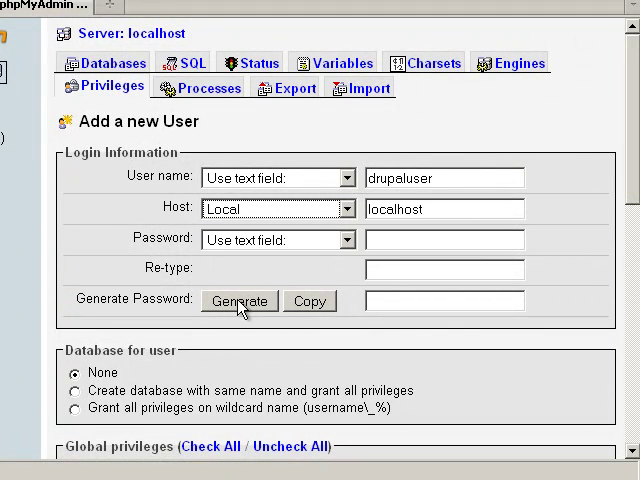
Generate a random password for drupaluser, copy it for later and save the user.
click(240, 300)
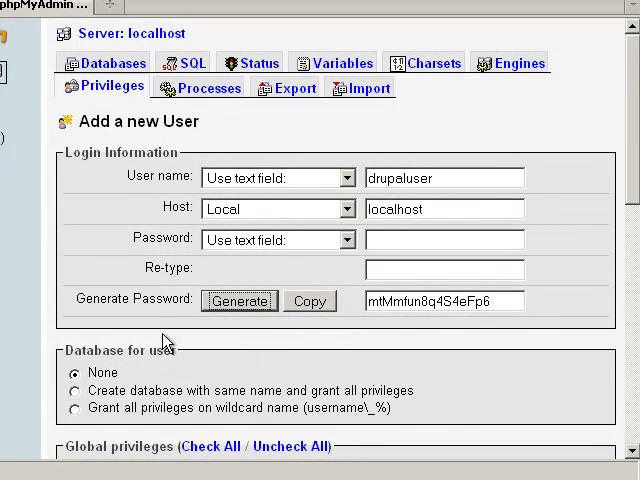
click(308, 300)
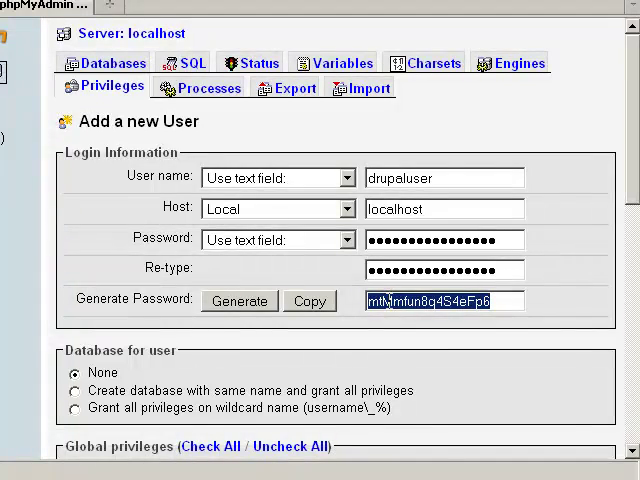
right_click(444, 300)
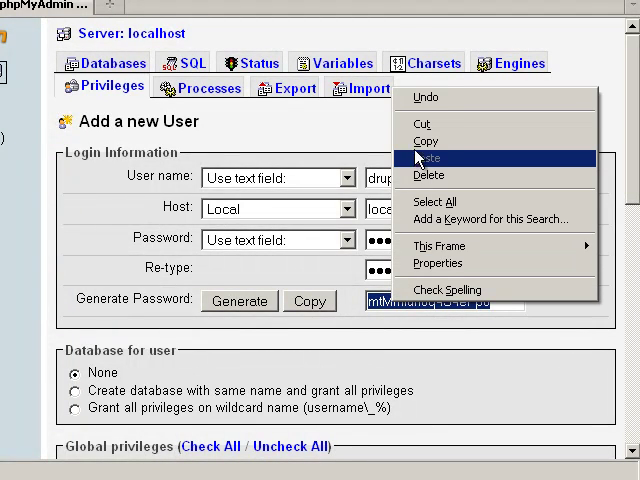
click(424, 158)
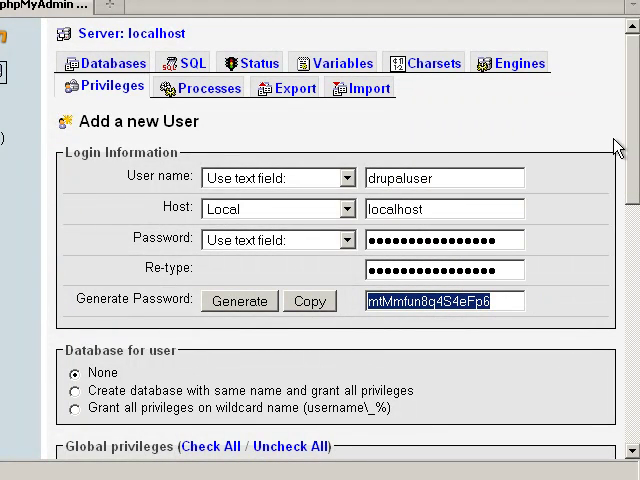
scroll(down, 3)
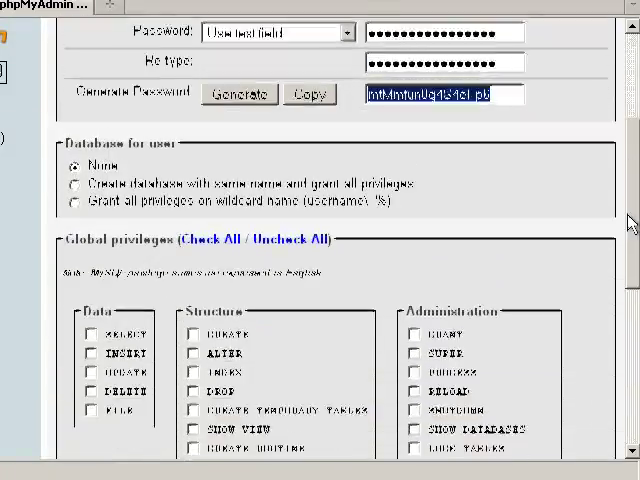
scroll(down, 3)
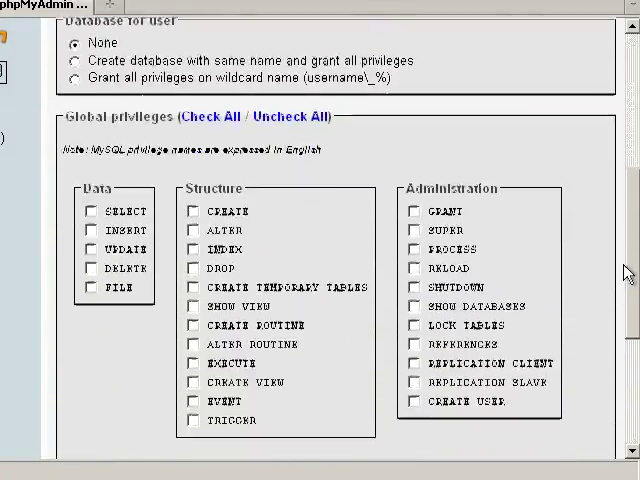
scroll(down, 3)
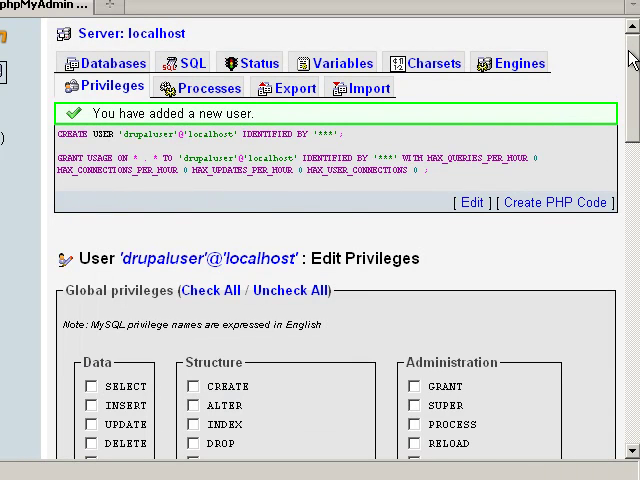
Choose the drupal database under Database-specific privileges for drupaluser.
scroll(down, 3)
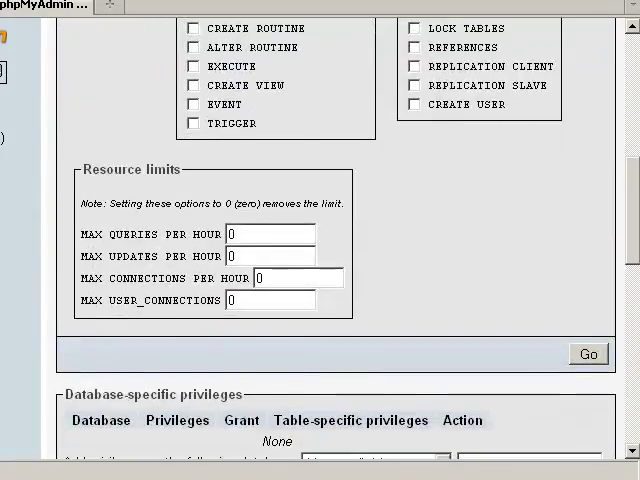
scroll(down, 3)
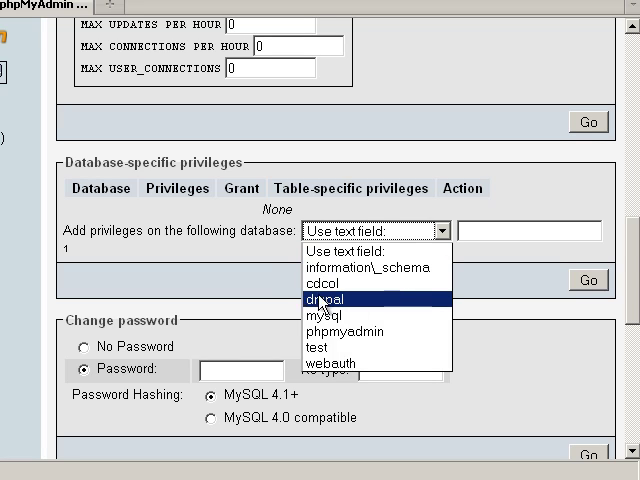
click(322, 300)
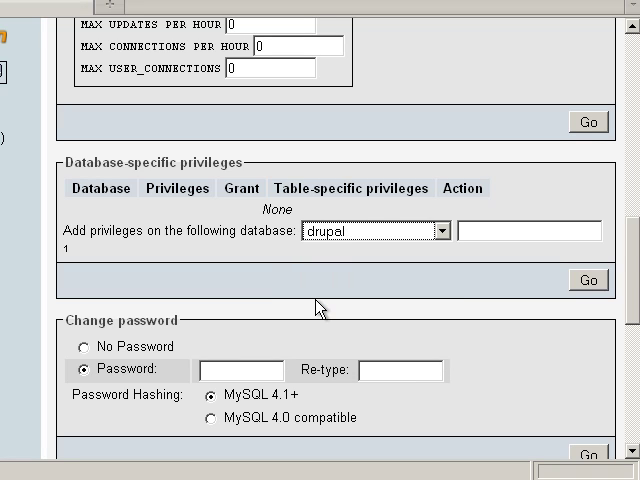
click(588, 280)
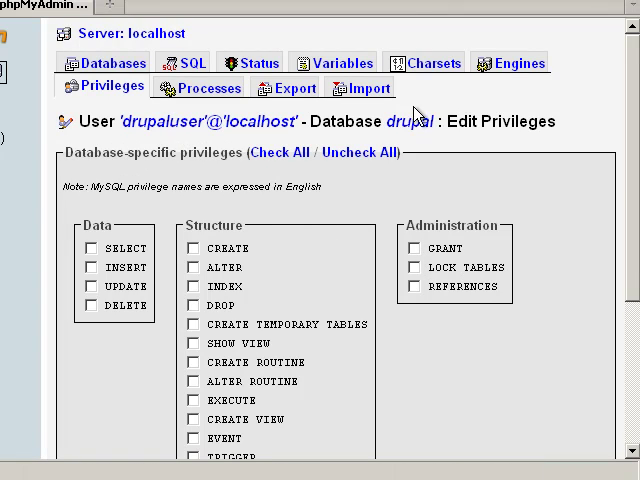
mouse_move(230, 144)
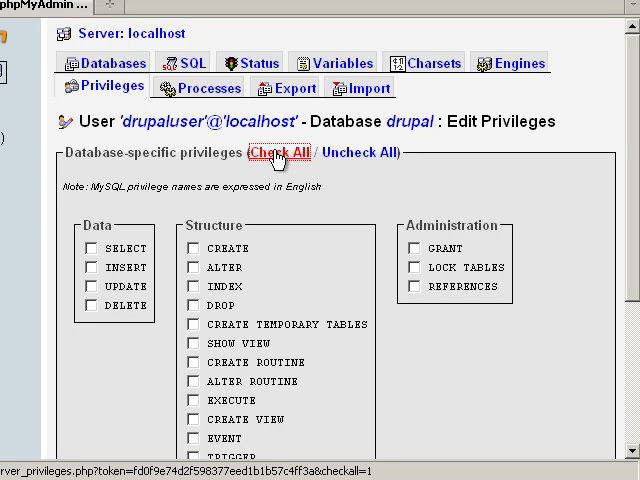
Grant drupaluser@localhost all privileges on the drupal database with Check All.
click(284, 158)
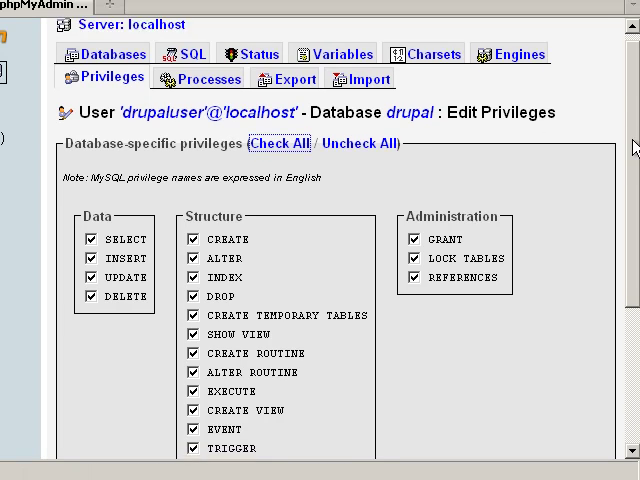
scroll(down, 3)
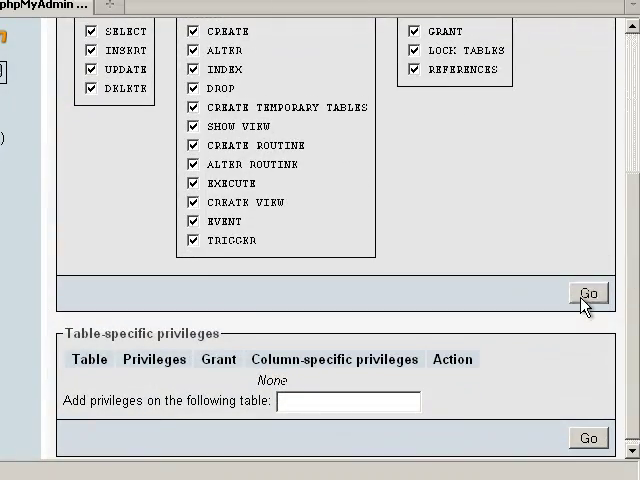
click(588, 292)
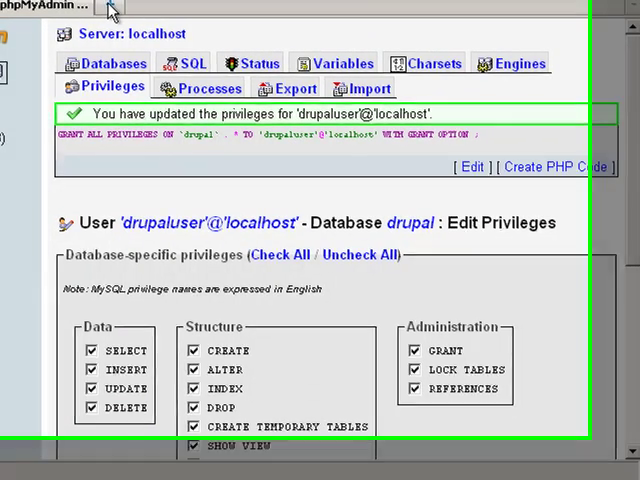
click(290, 18)
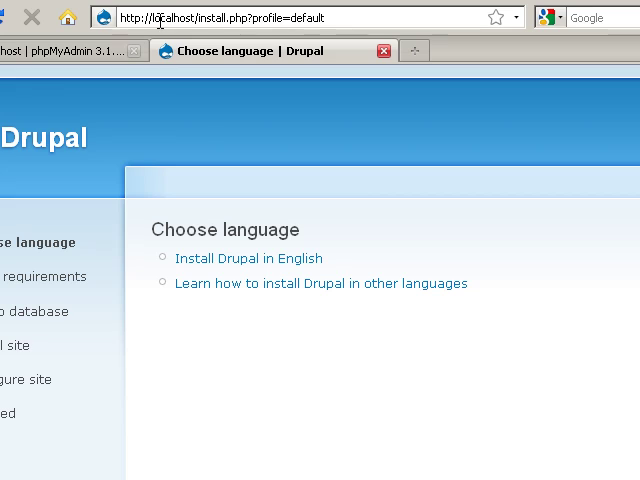
mouse_move(194, 258)
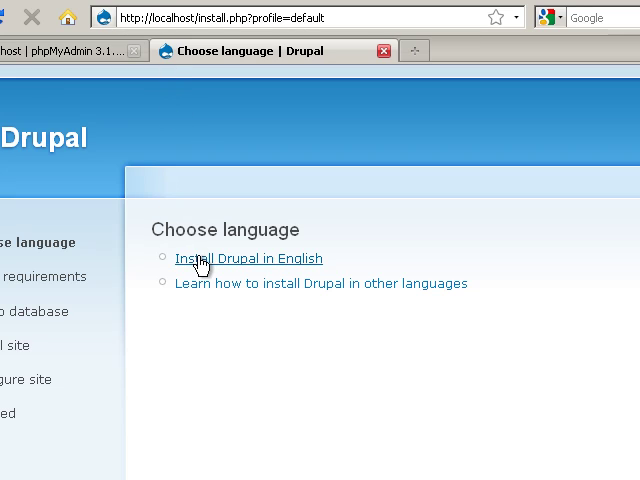
Choose Install Drupal in English on localhost/install.php.
click(236, 258)
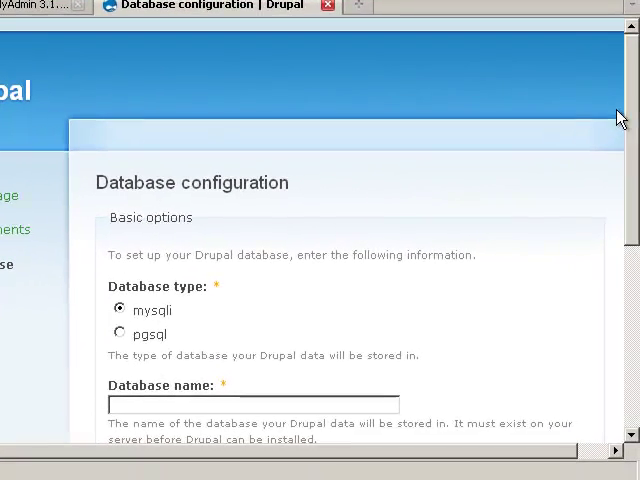
Enter database name drupal, username drupaluser and the copied password.
scroll(down, 3)
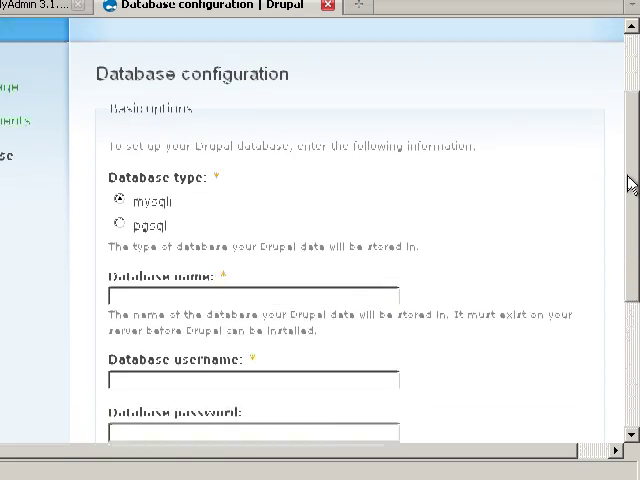
scroll(down, 3)
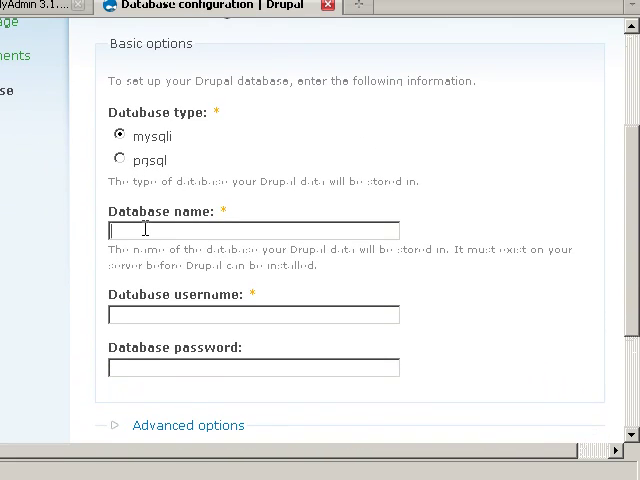
text(d)
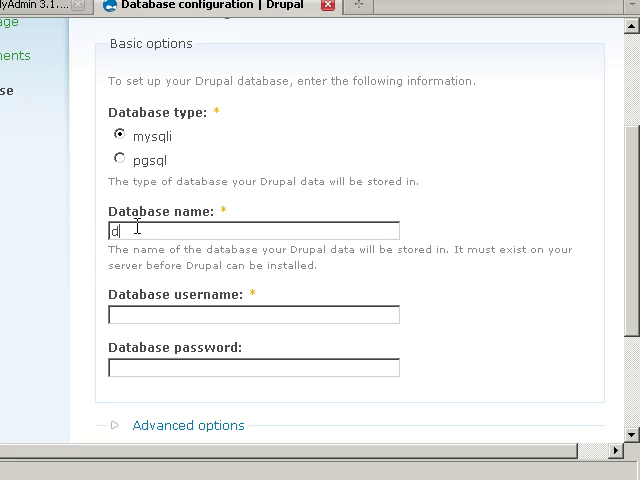
text(rupal)
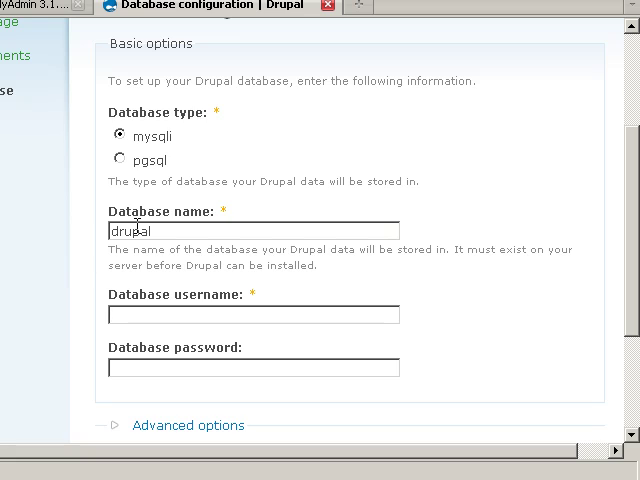
text(drupa)
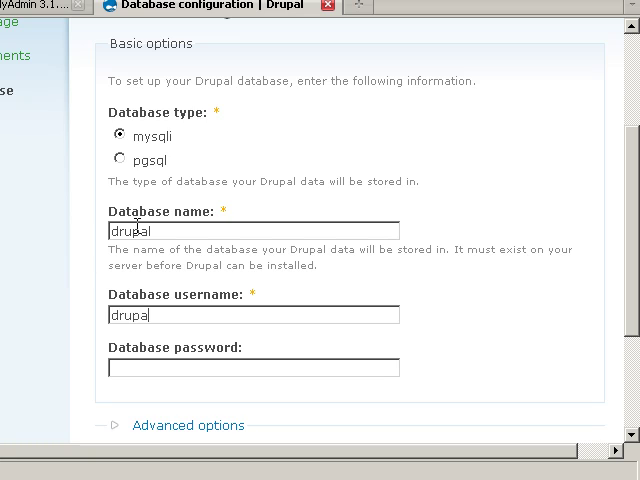
text(user)
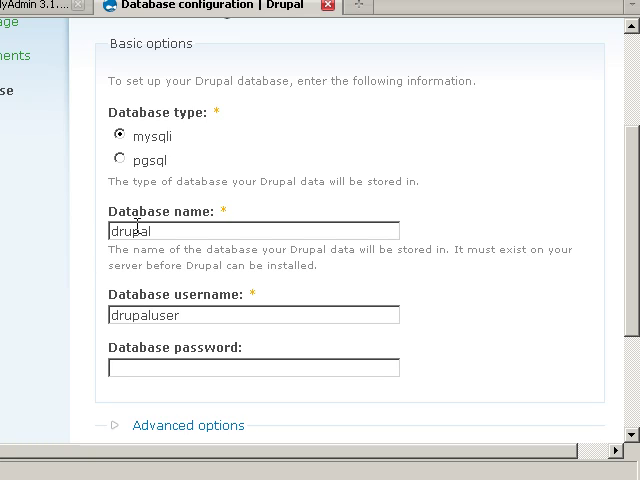
click(250, 368)
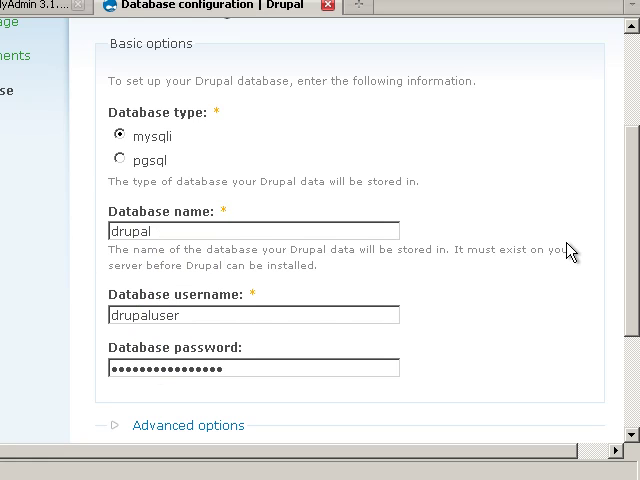
Review the Advanced options, then save the database settings to reach Configure site.
scroll(down, 3)
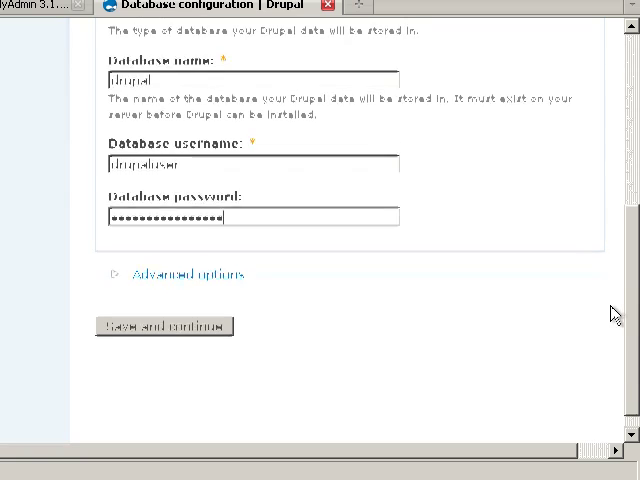
click(176, 272)
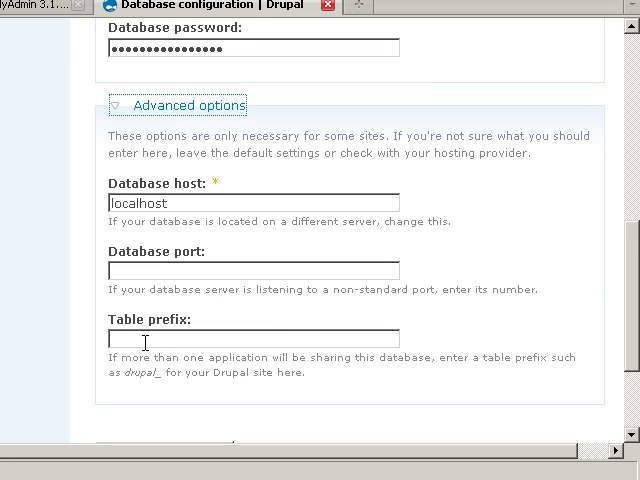
click(188, 104)
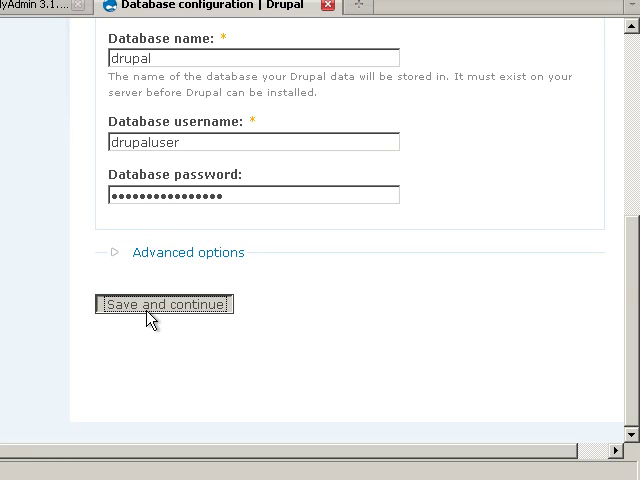
click(164, 304)
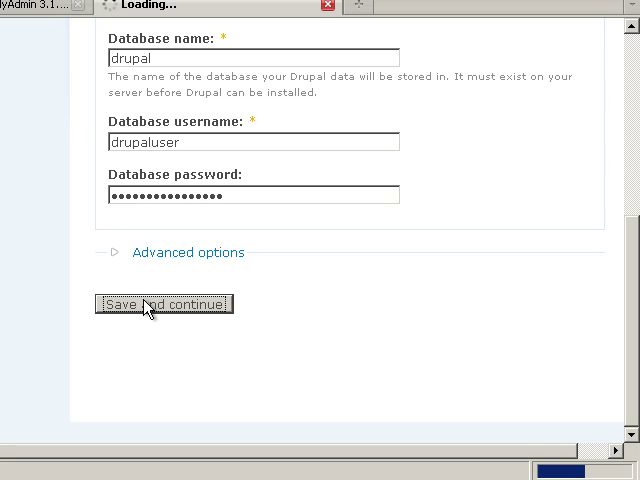
click(164, 304)
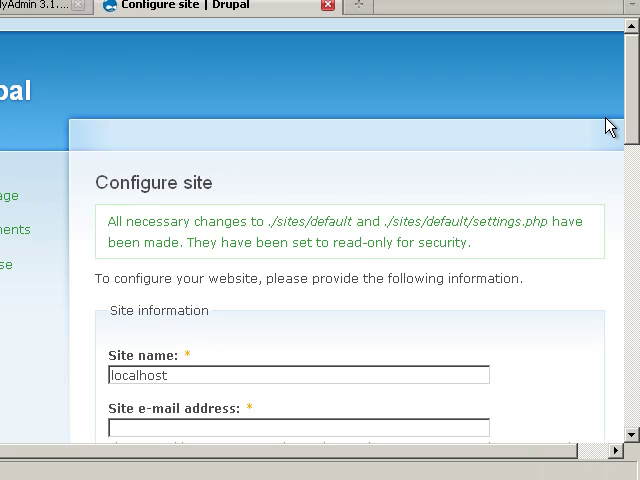
scroll(down, 3)
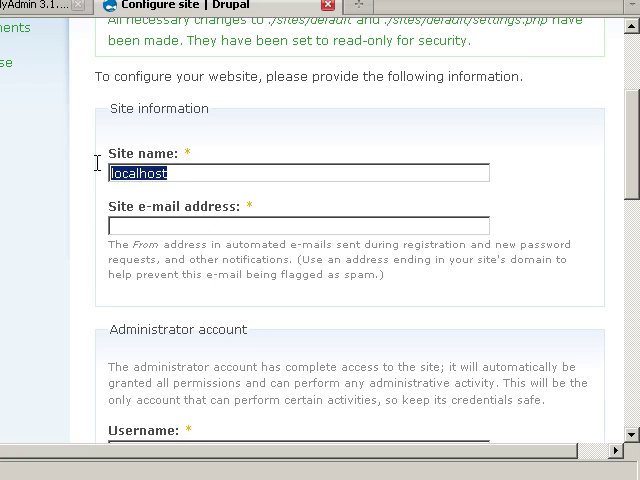
text(MyOwnServer Drupal)
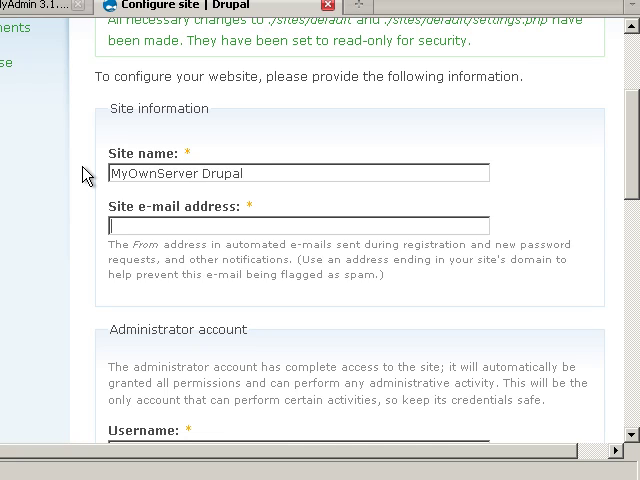
text(s)
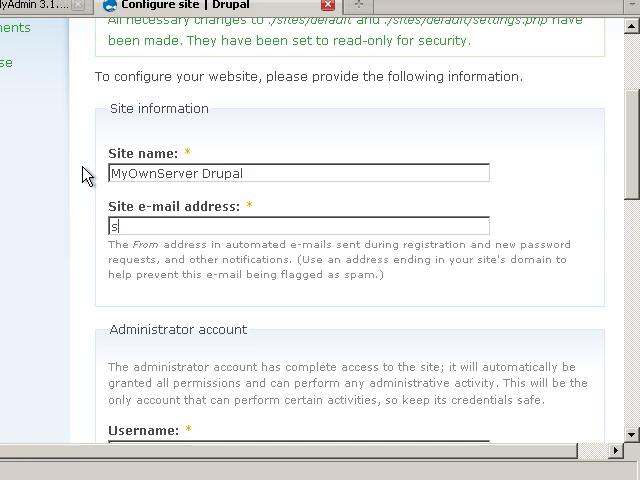
text(omeone@)
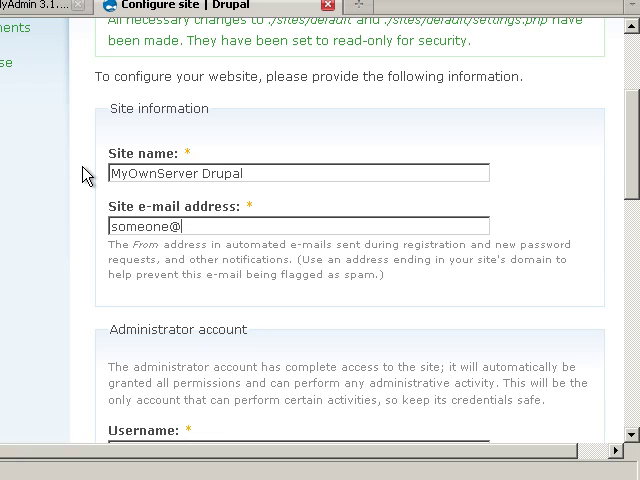
text(somewhere.)
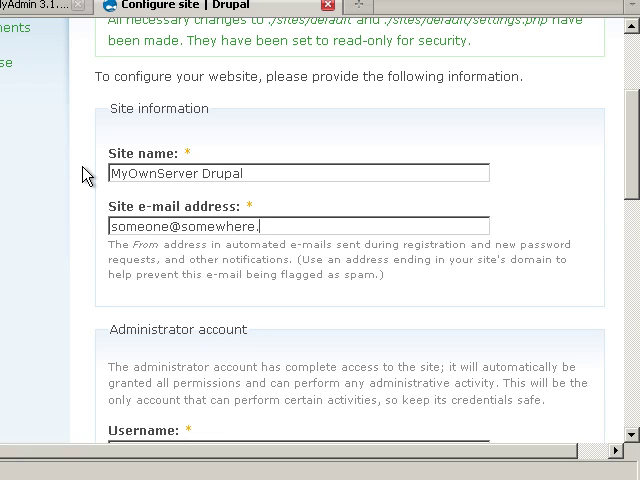
scroll(down, 3)
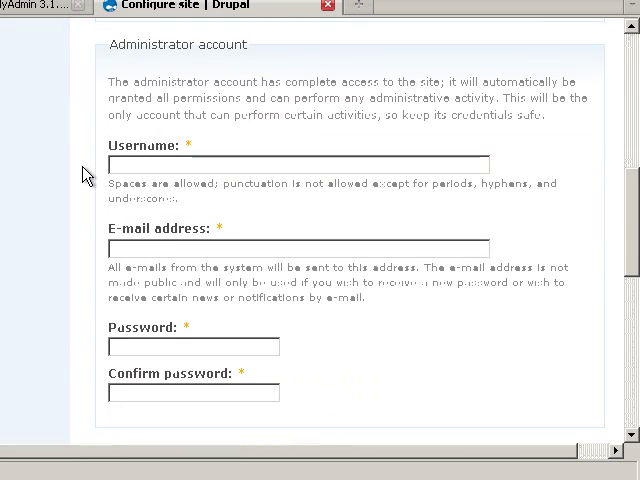
text(someone@somewhere.com)
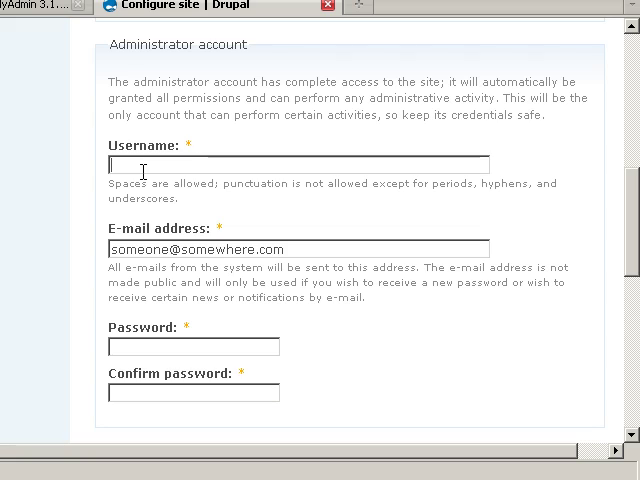
Enter username admin with its e-mail and matching password for the administrator account.
text(admin)
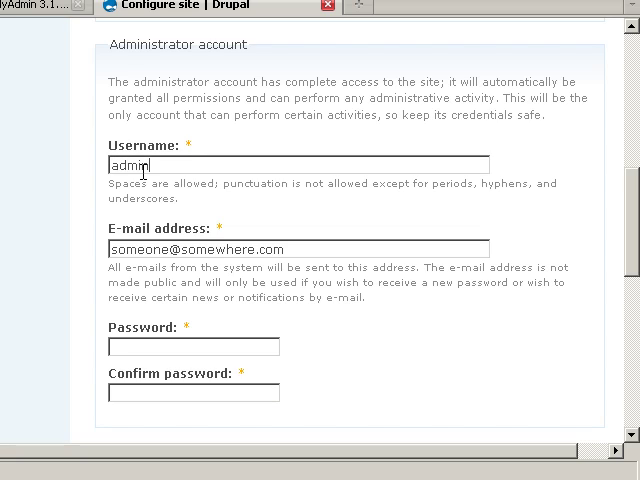
mouse_move(168, 232)
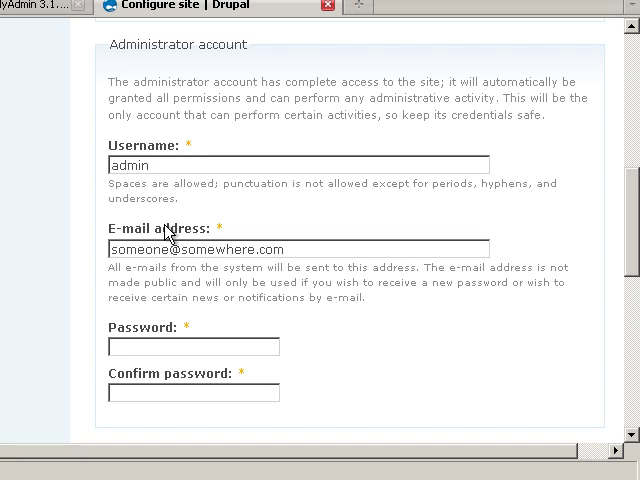
scroll(down, 3)
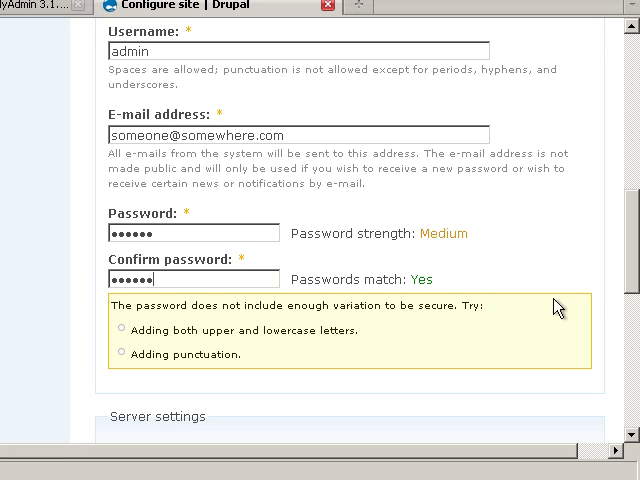
Set the default time zone to the -0600 entry and submit the site configuration.
scroll(down, 3)
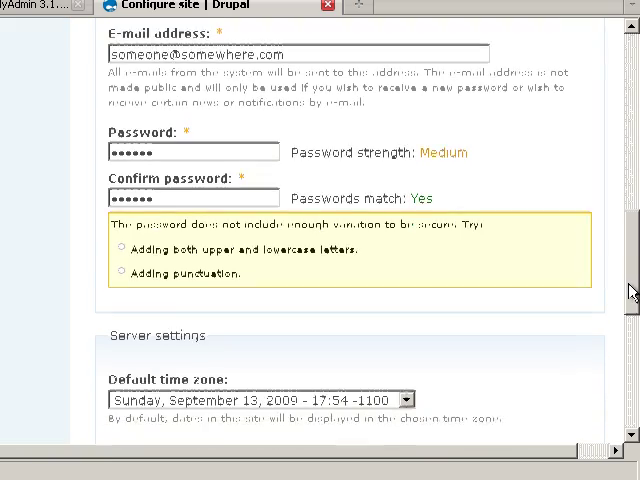
scroll(down, 3)
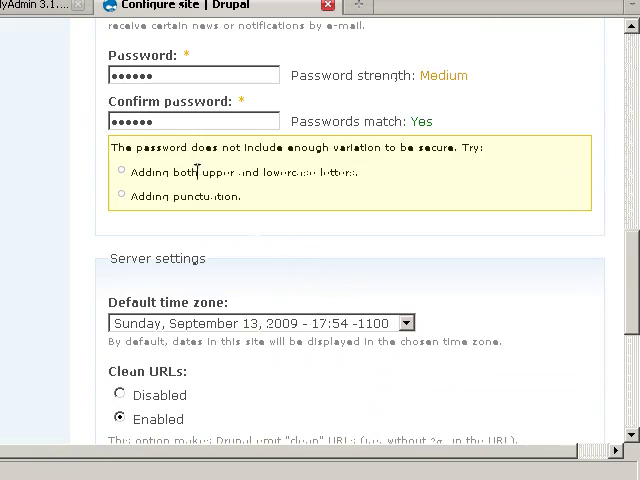
scroll(down, 3)
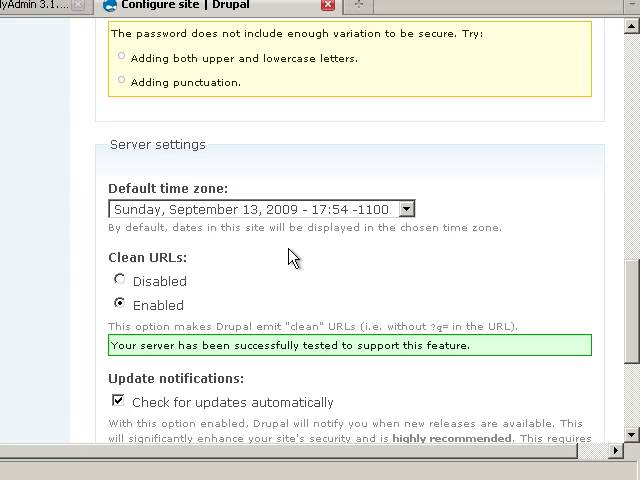
mouse_move(404, 222)
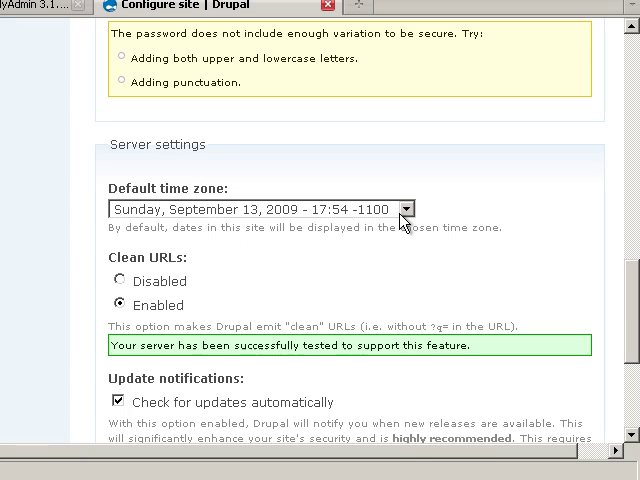
click(404, 208)
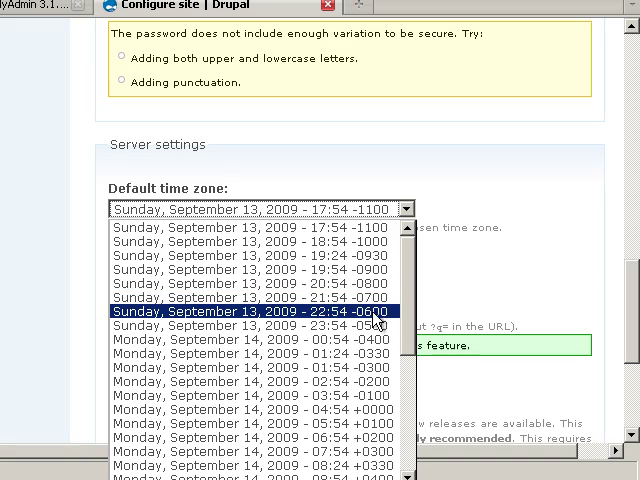
click(250, 316)
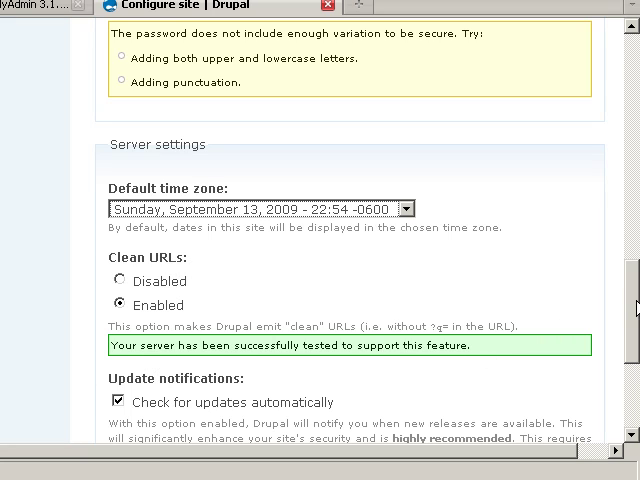
scroll(down, 3)
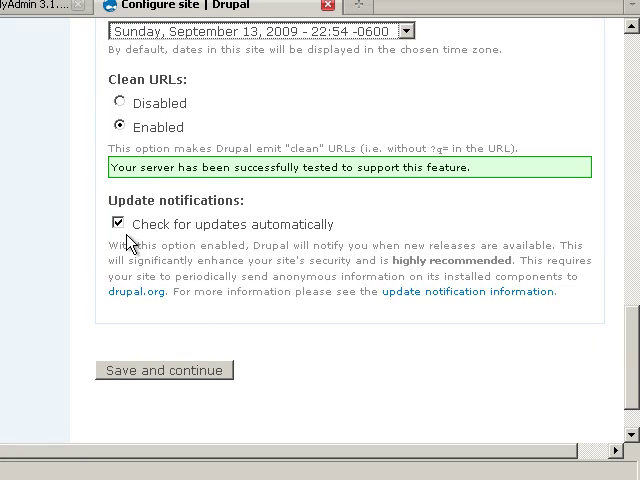
mouse_move(324, 244)
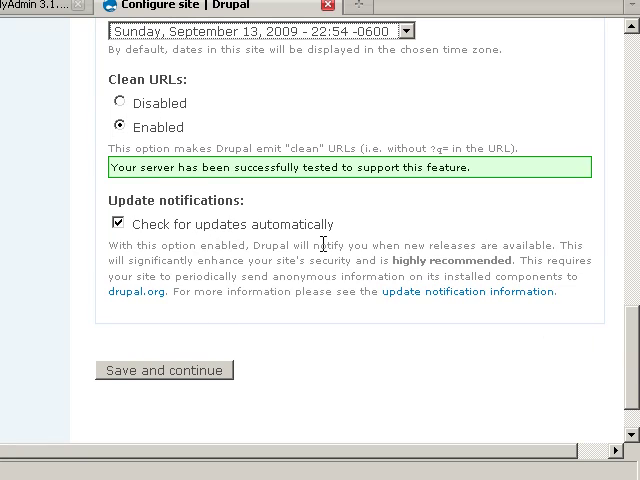
mouse_move(152, 380)
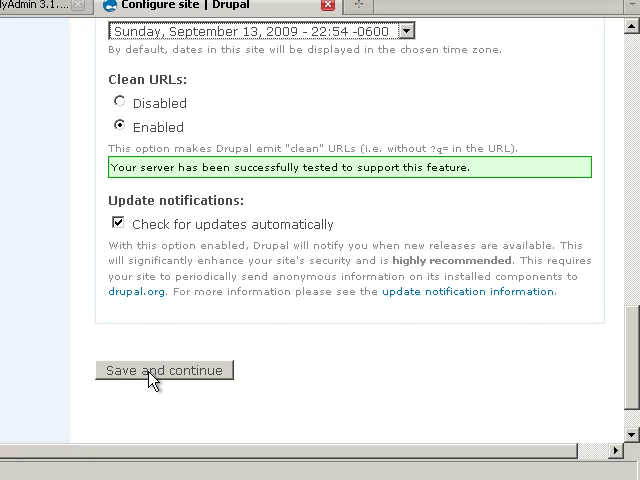
click(164, 370)
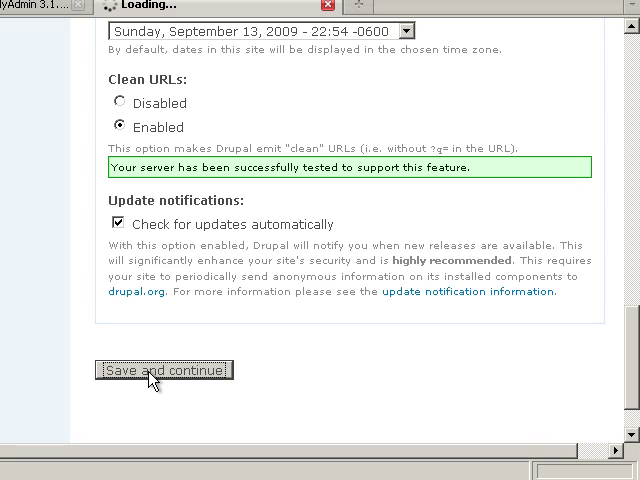
Acknowledge the installation-complete page with its mail warning and visit the new site.
click(164, 370)
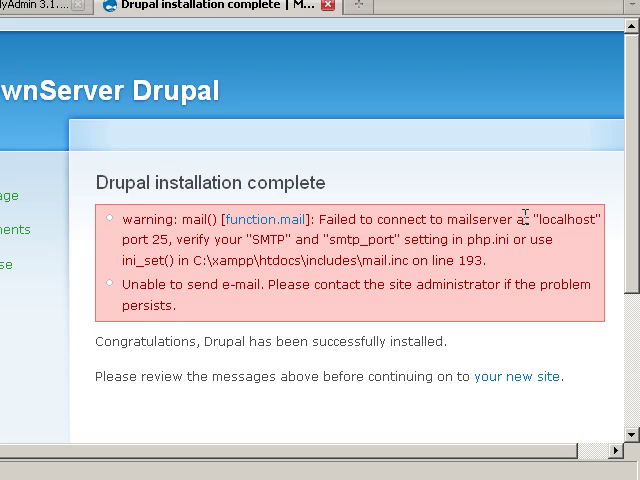
mouse_move(204, 236)
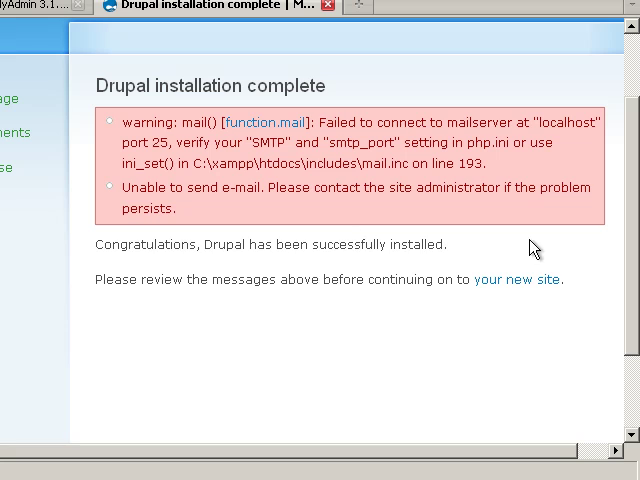
mouse_move(496, 280)
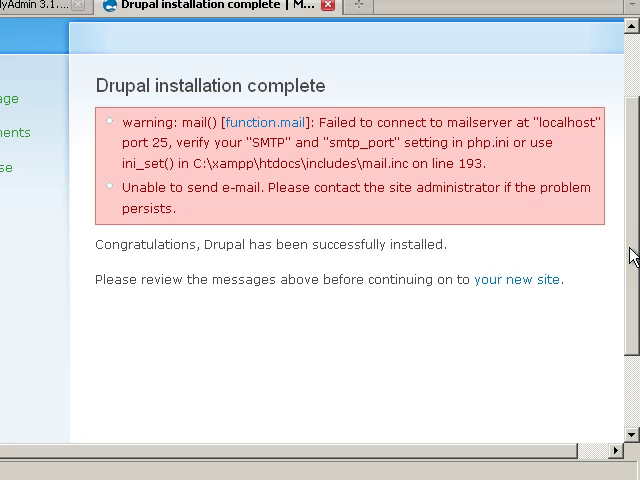
click(516, 280)
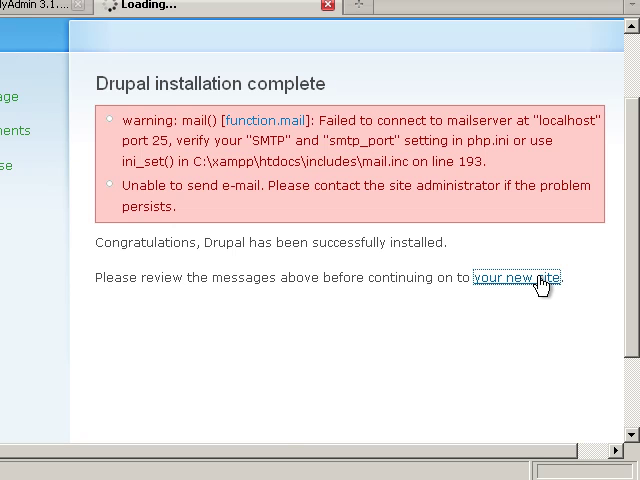
Enter the new site as admin and go to the Administer section.
click(520, 278)
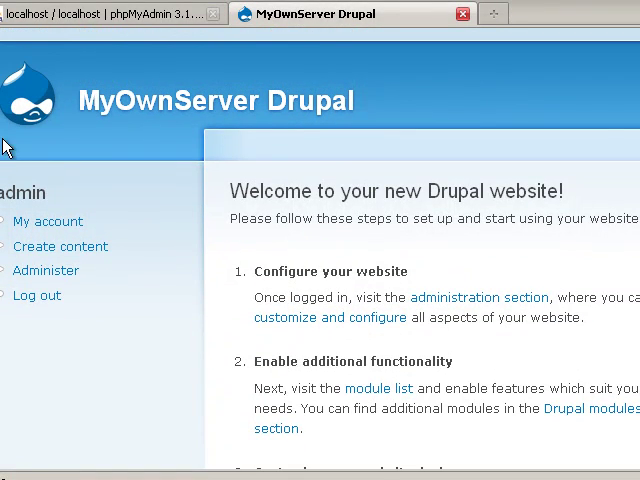
mouse_move(294, 156)
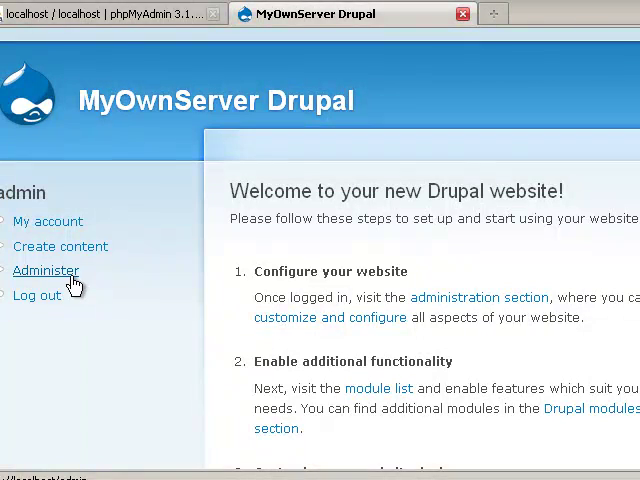
click(46, 270)
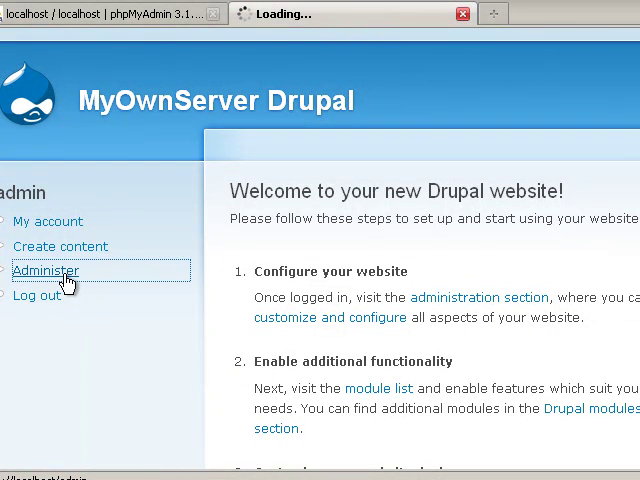
click(44, 270)
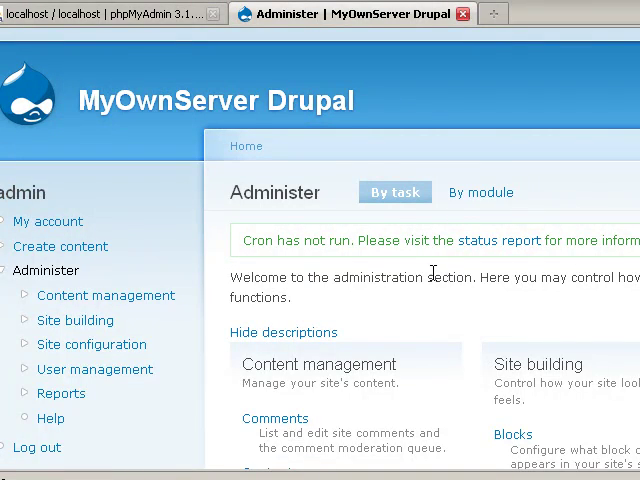
scroll(down, 3)
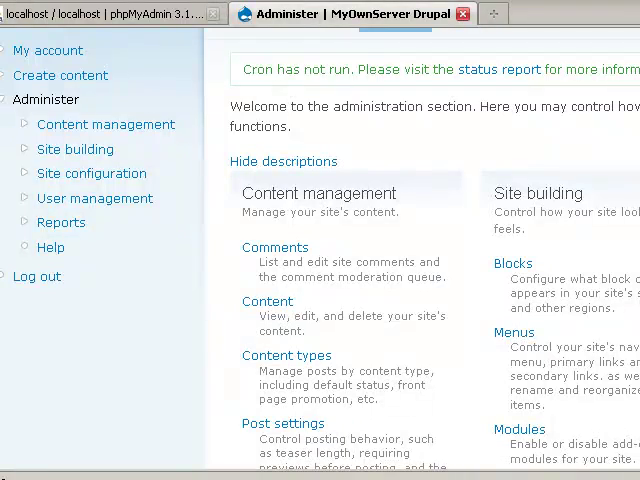
View the Content management overview listing Comments, Content and Content types.
click(104, 124)
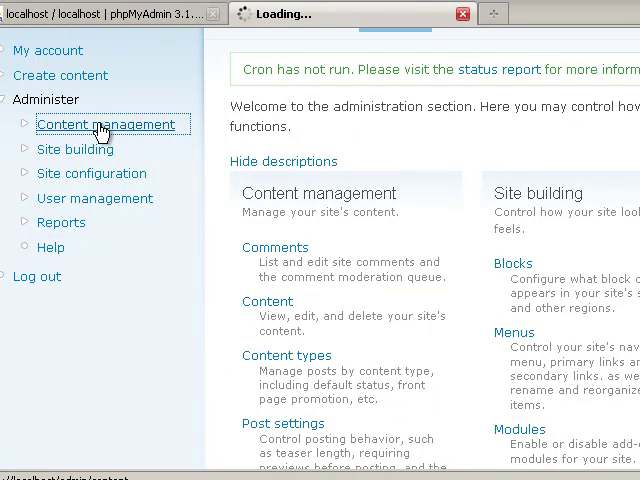
click(108, 124)
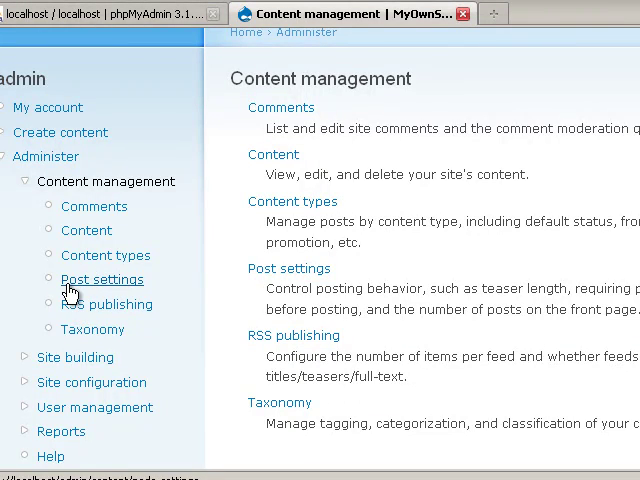
scroll(down, 3)
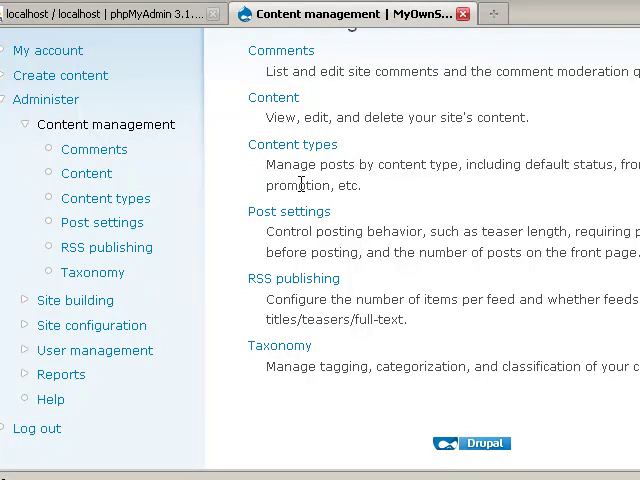
scroll(up, 3)
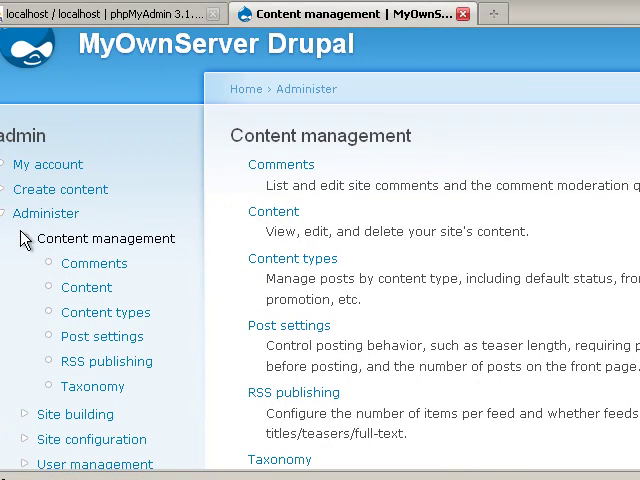
scroll(down, 3)
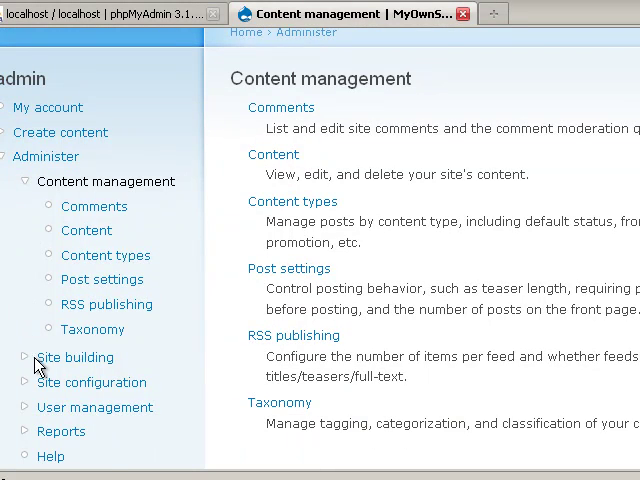
Visit Site building, then the Create content page offering Page and Story types.
click(76, 356)
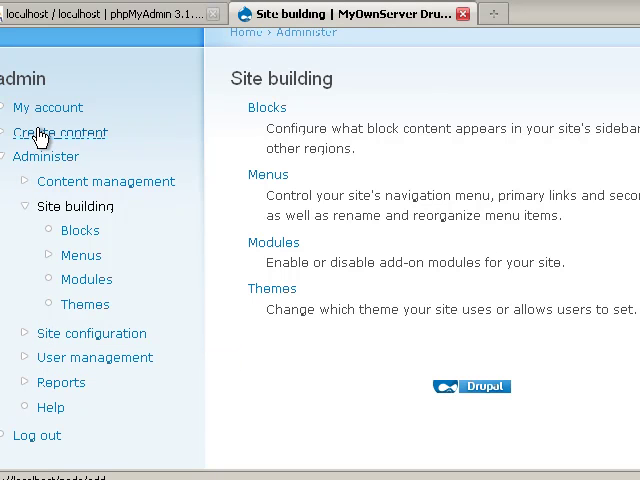
click(60, 132)
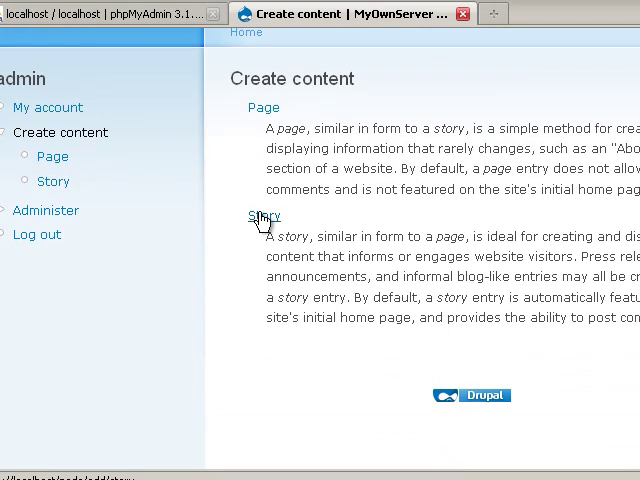
mouse_move(240, 246)
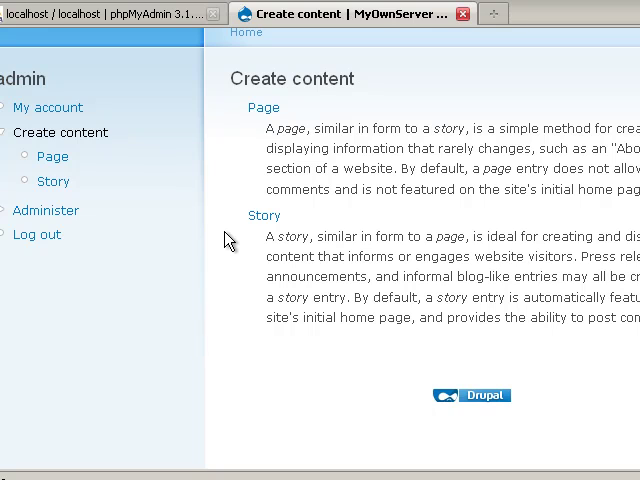
scroll(down, 3)
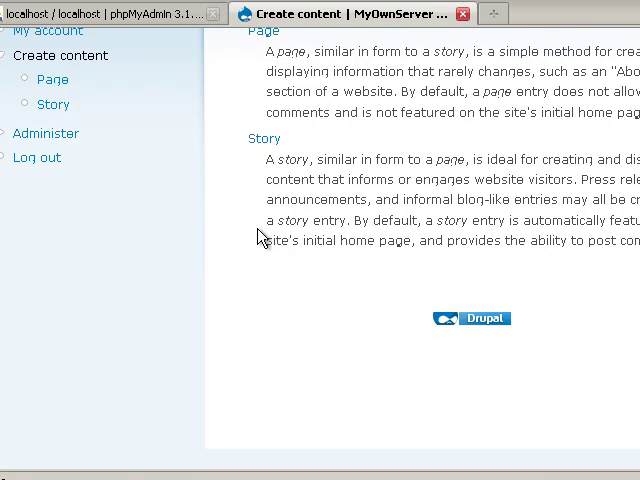